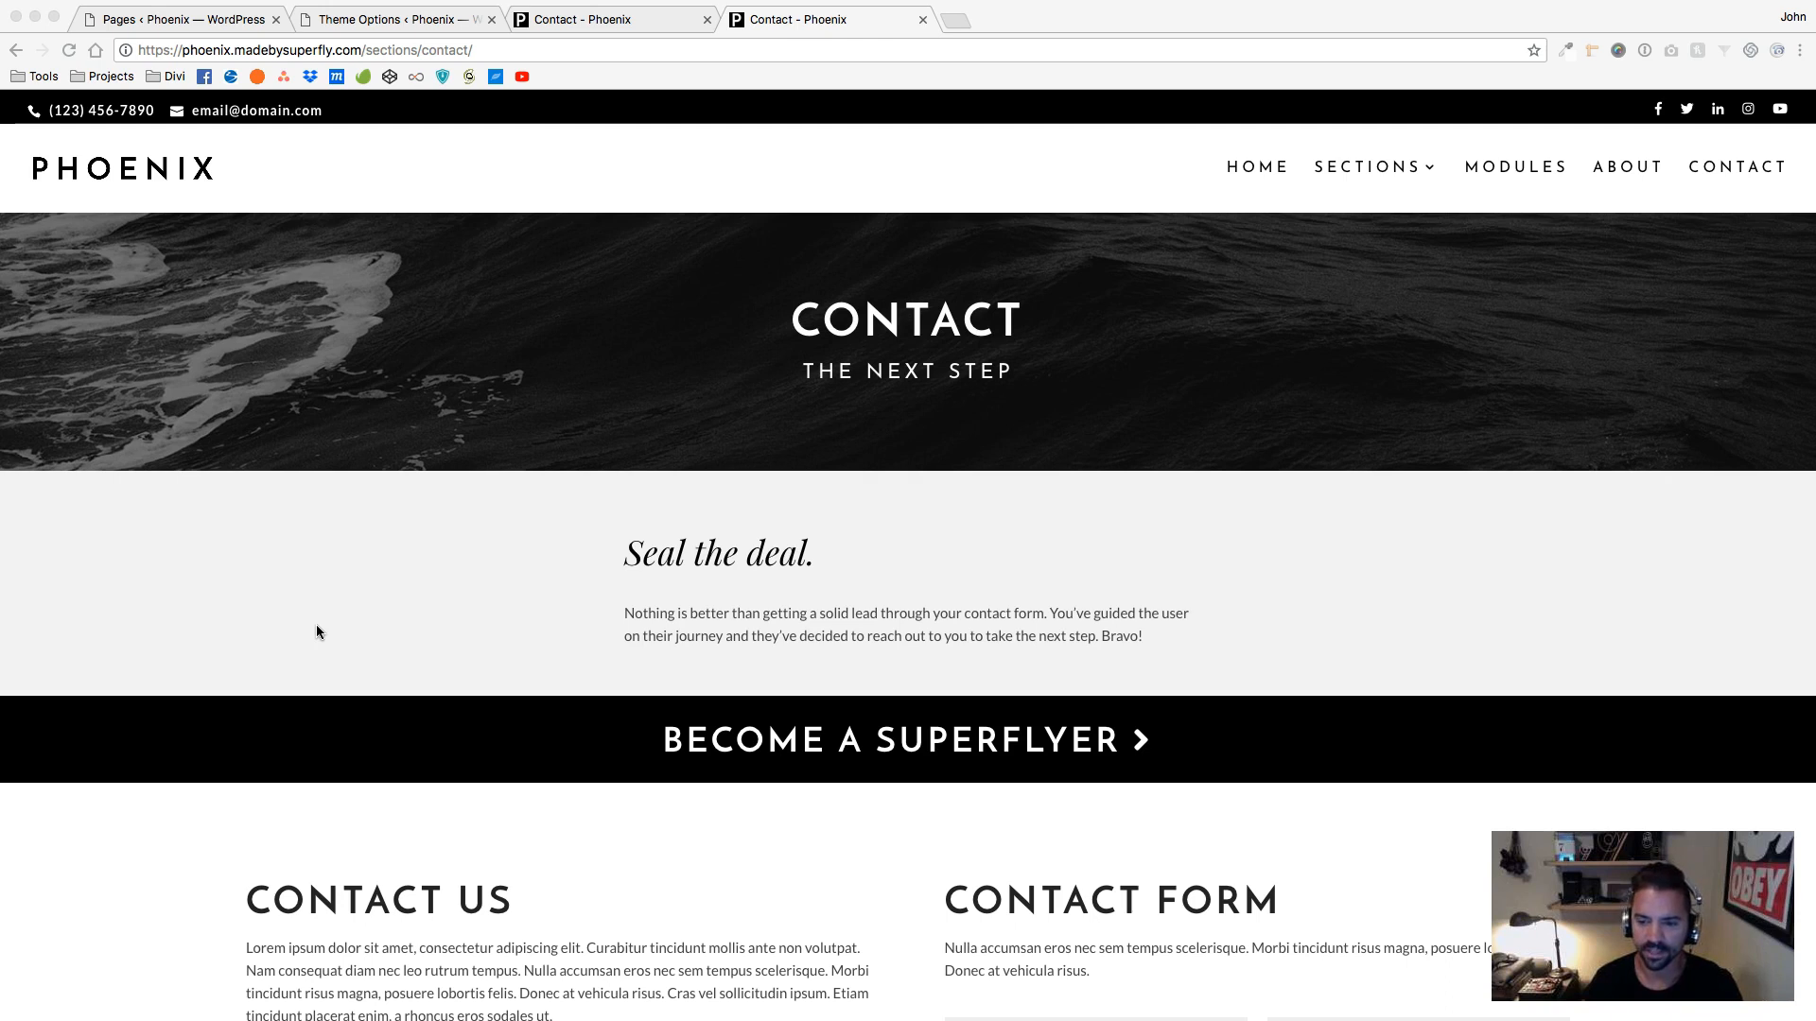
pyautogui.moveTo(344, 612)
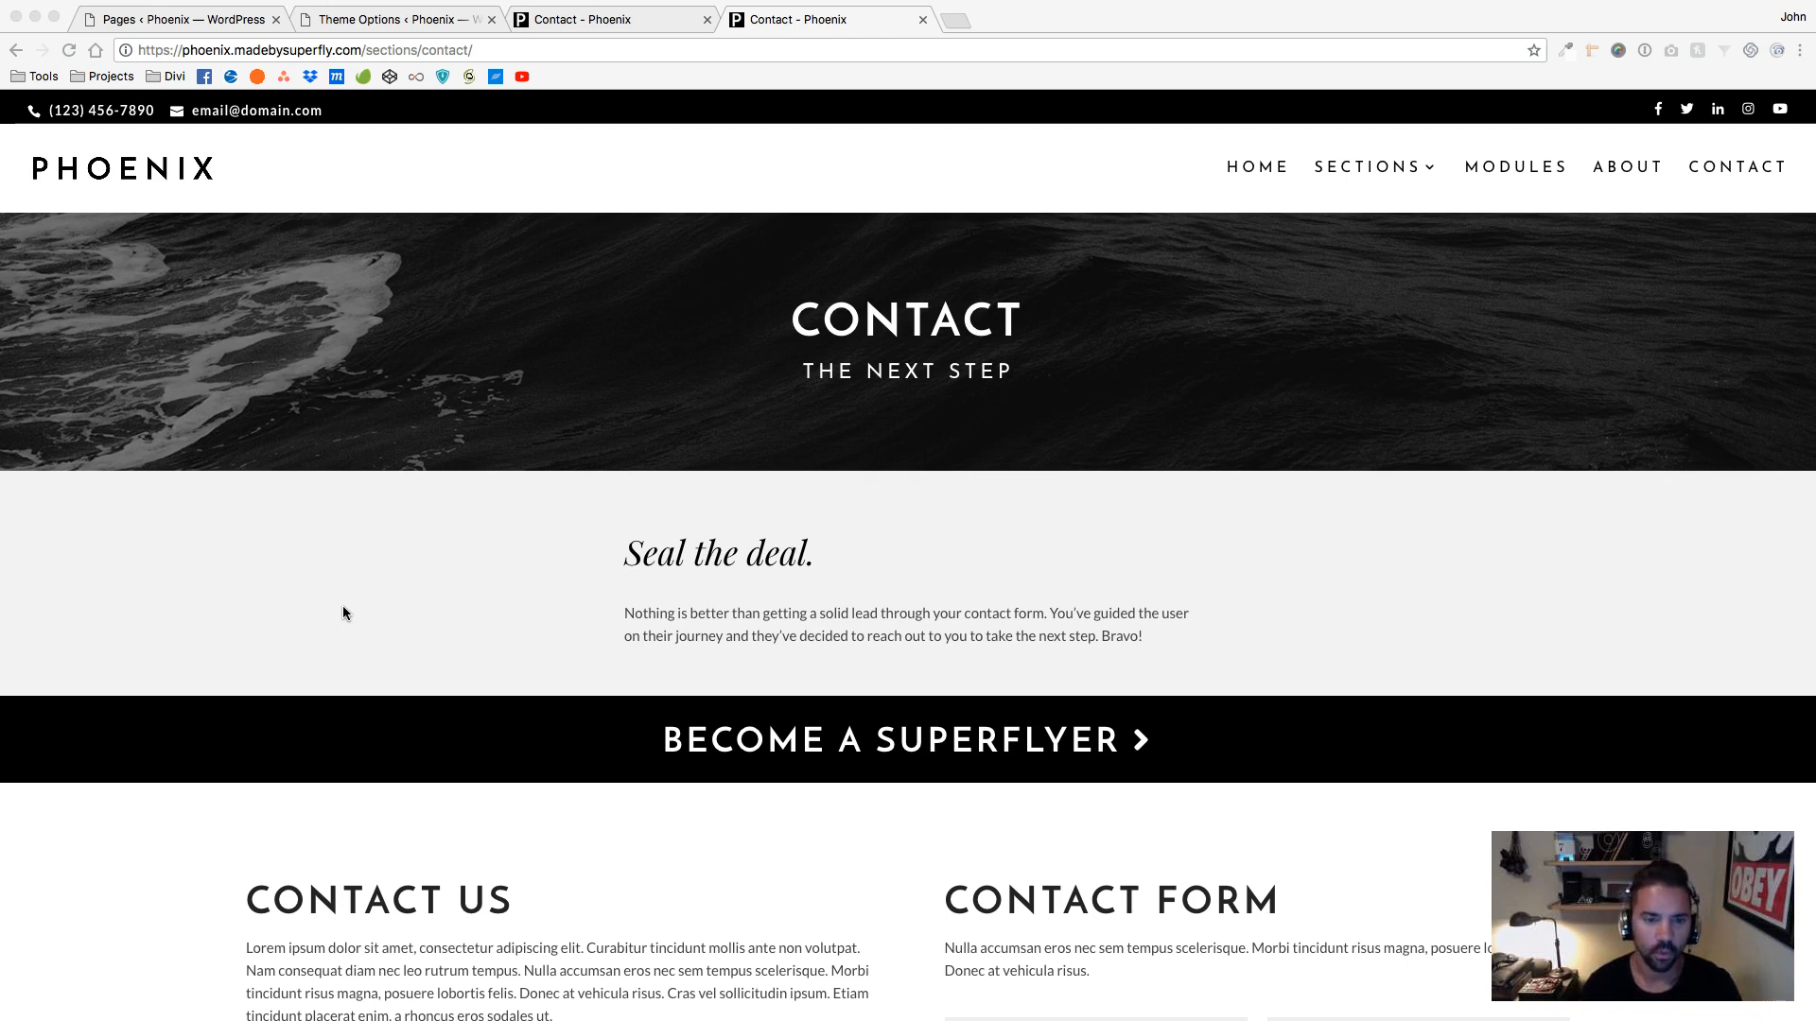
# Scroll phoenix.css to the CONTACT section and place the cursor after the captcha padding rule
pyautogui.scroll(-3)
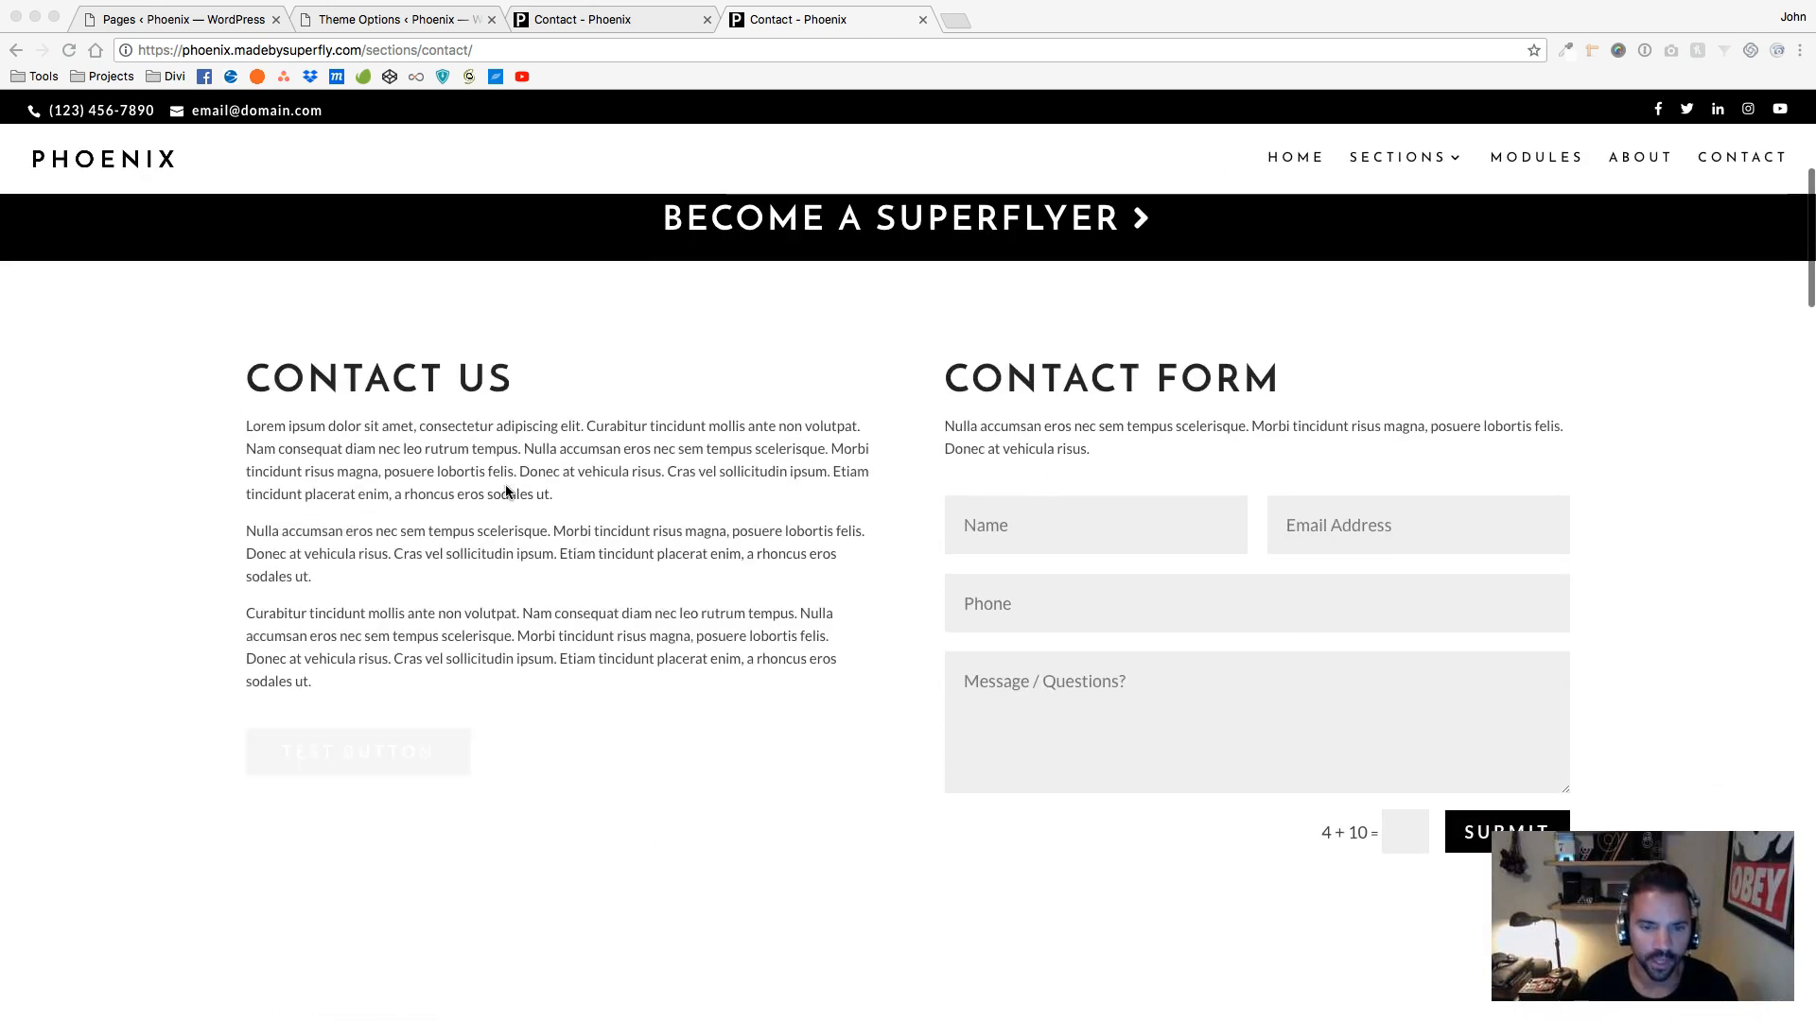
pyautogui.scroll(-3)
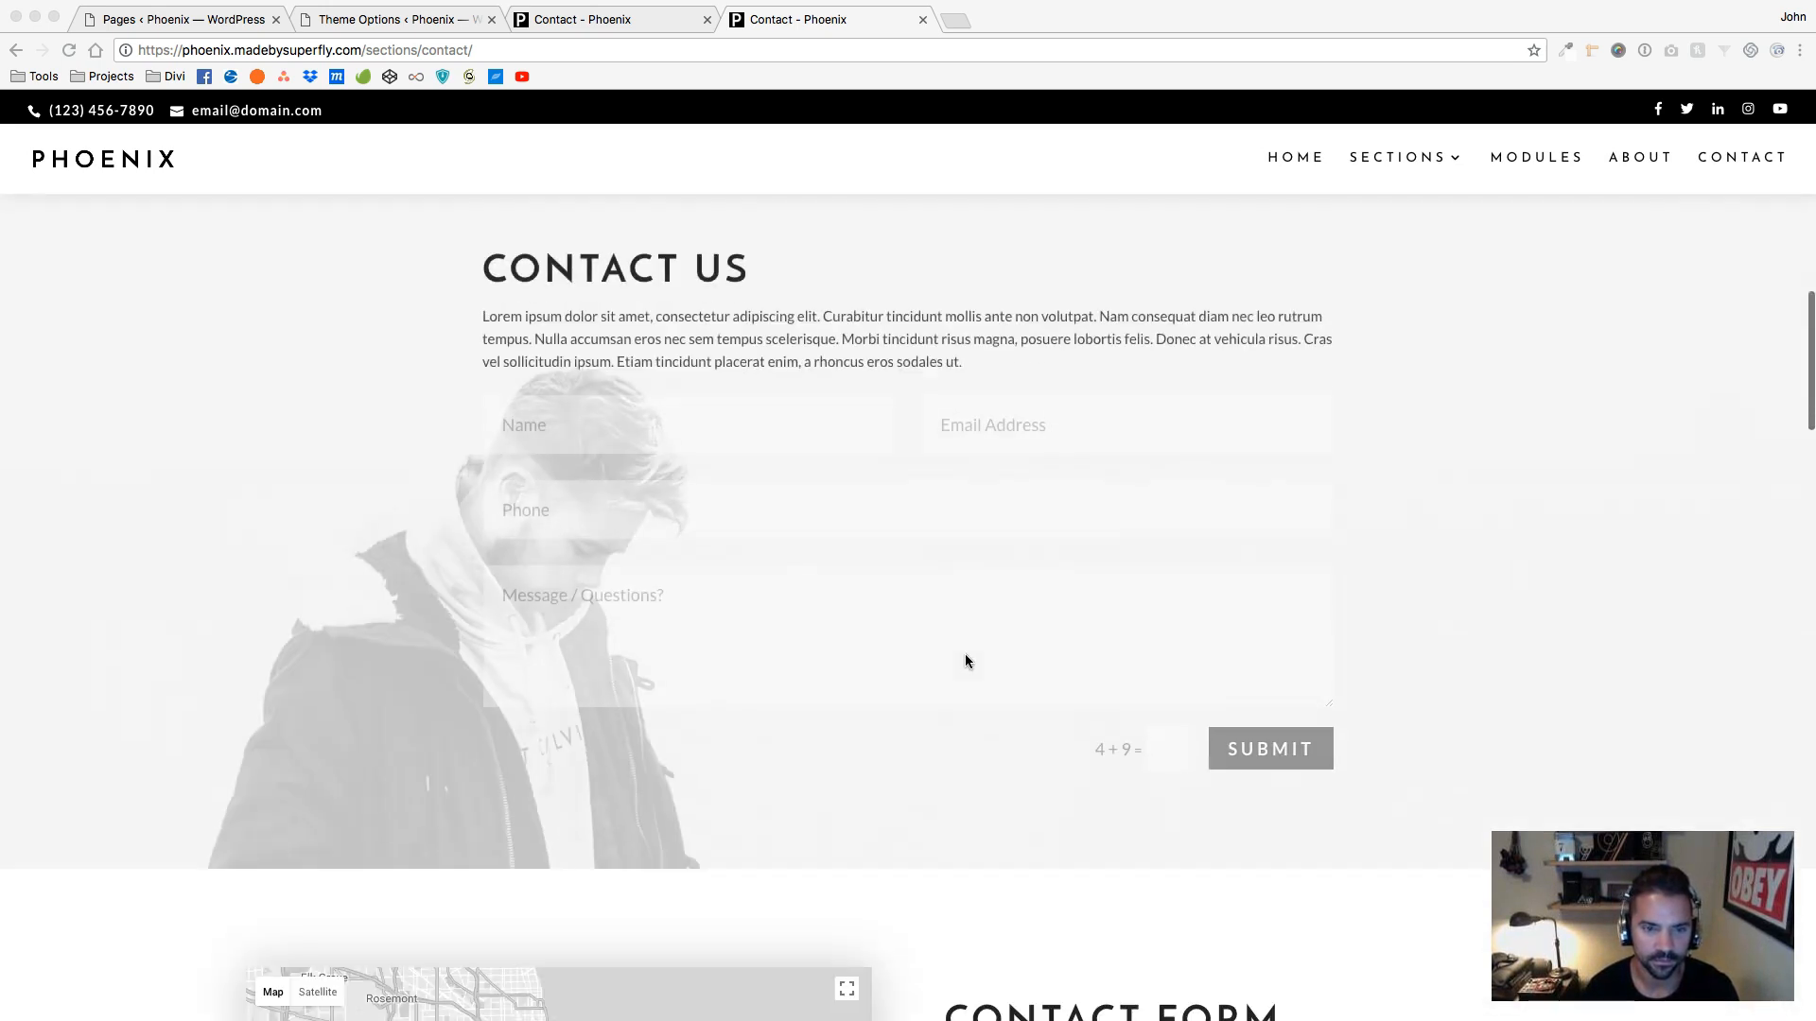
pyautogui.scroll(-3)
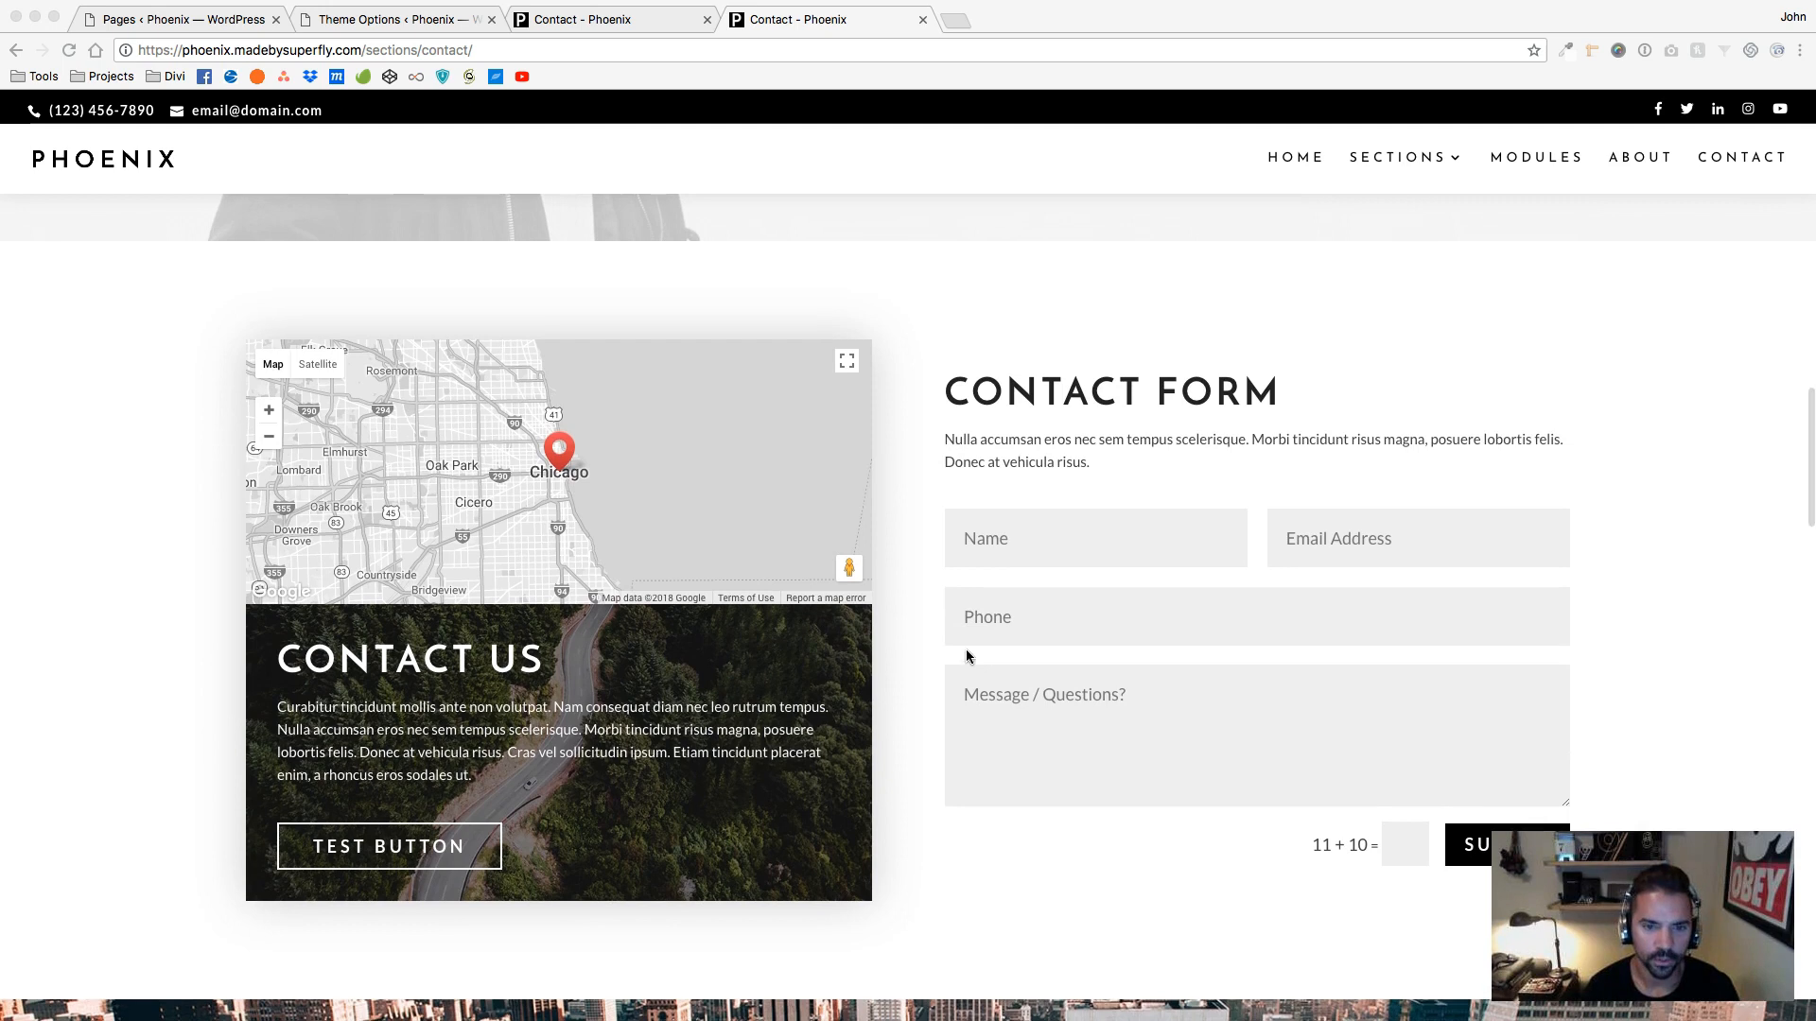
pyautogui.scroll(-3)
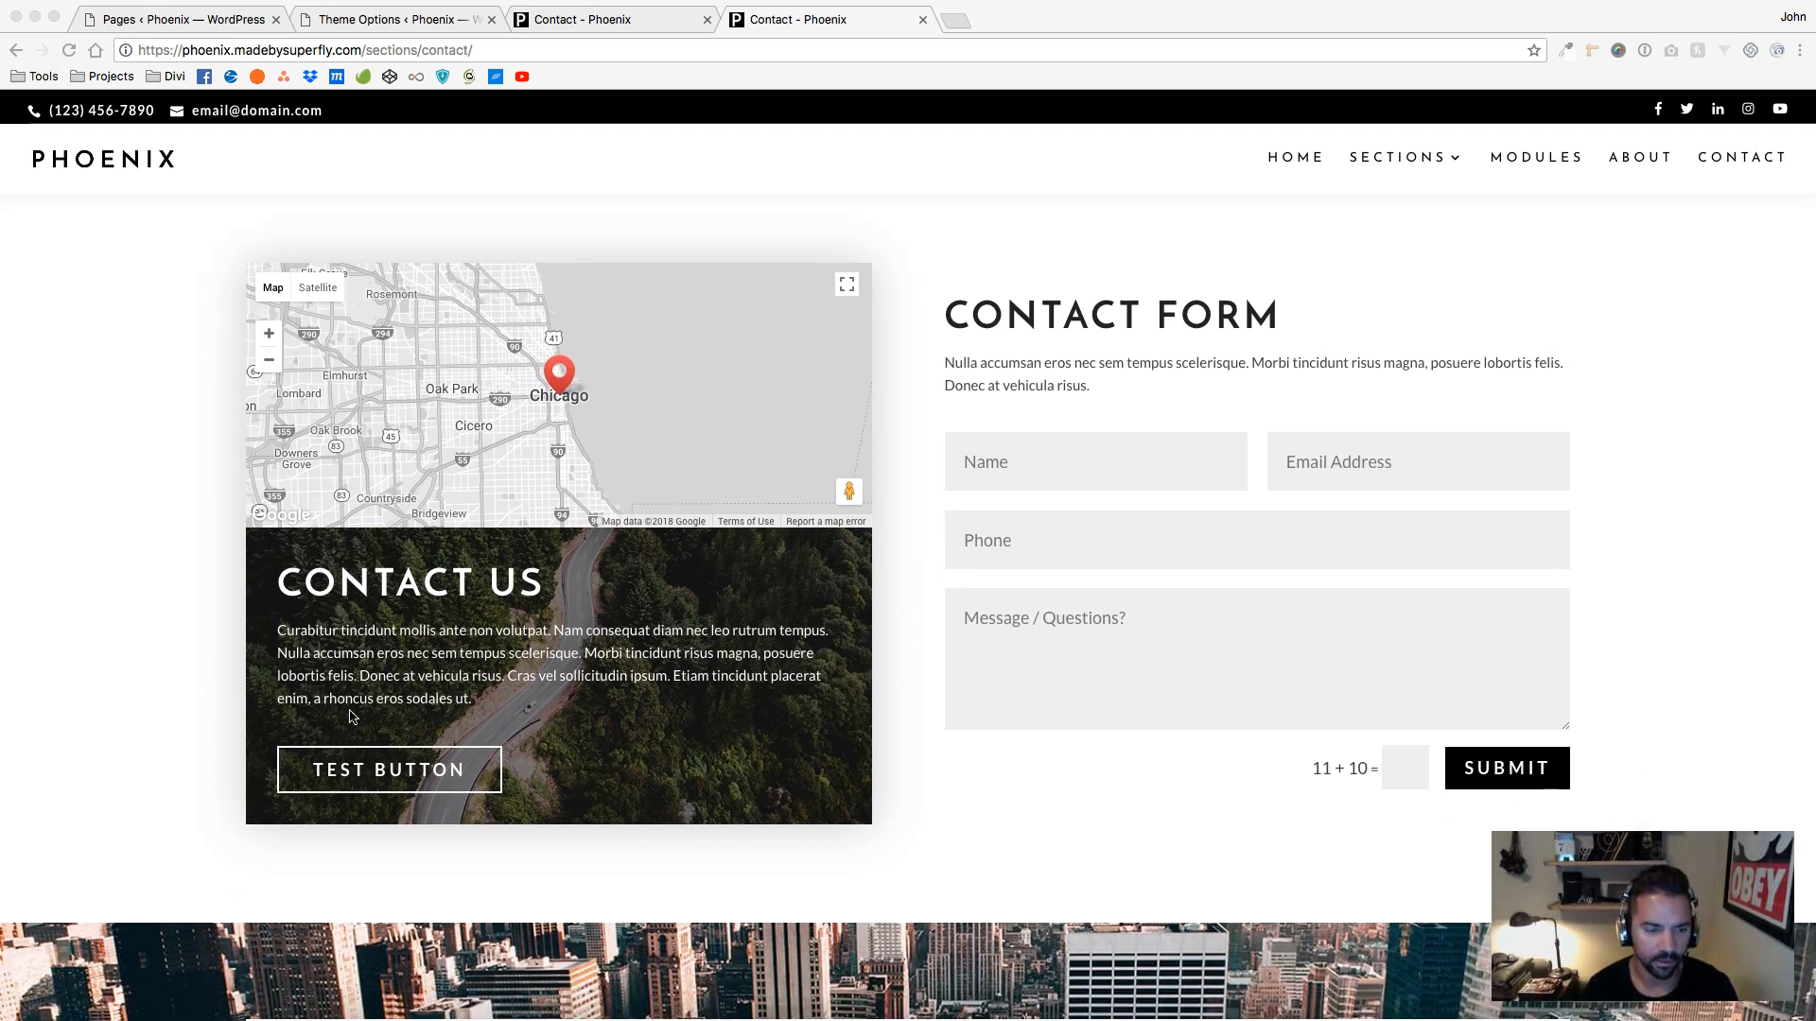
pyautogui.moveTo(618, 401)
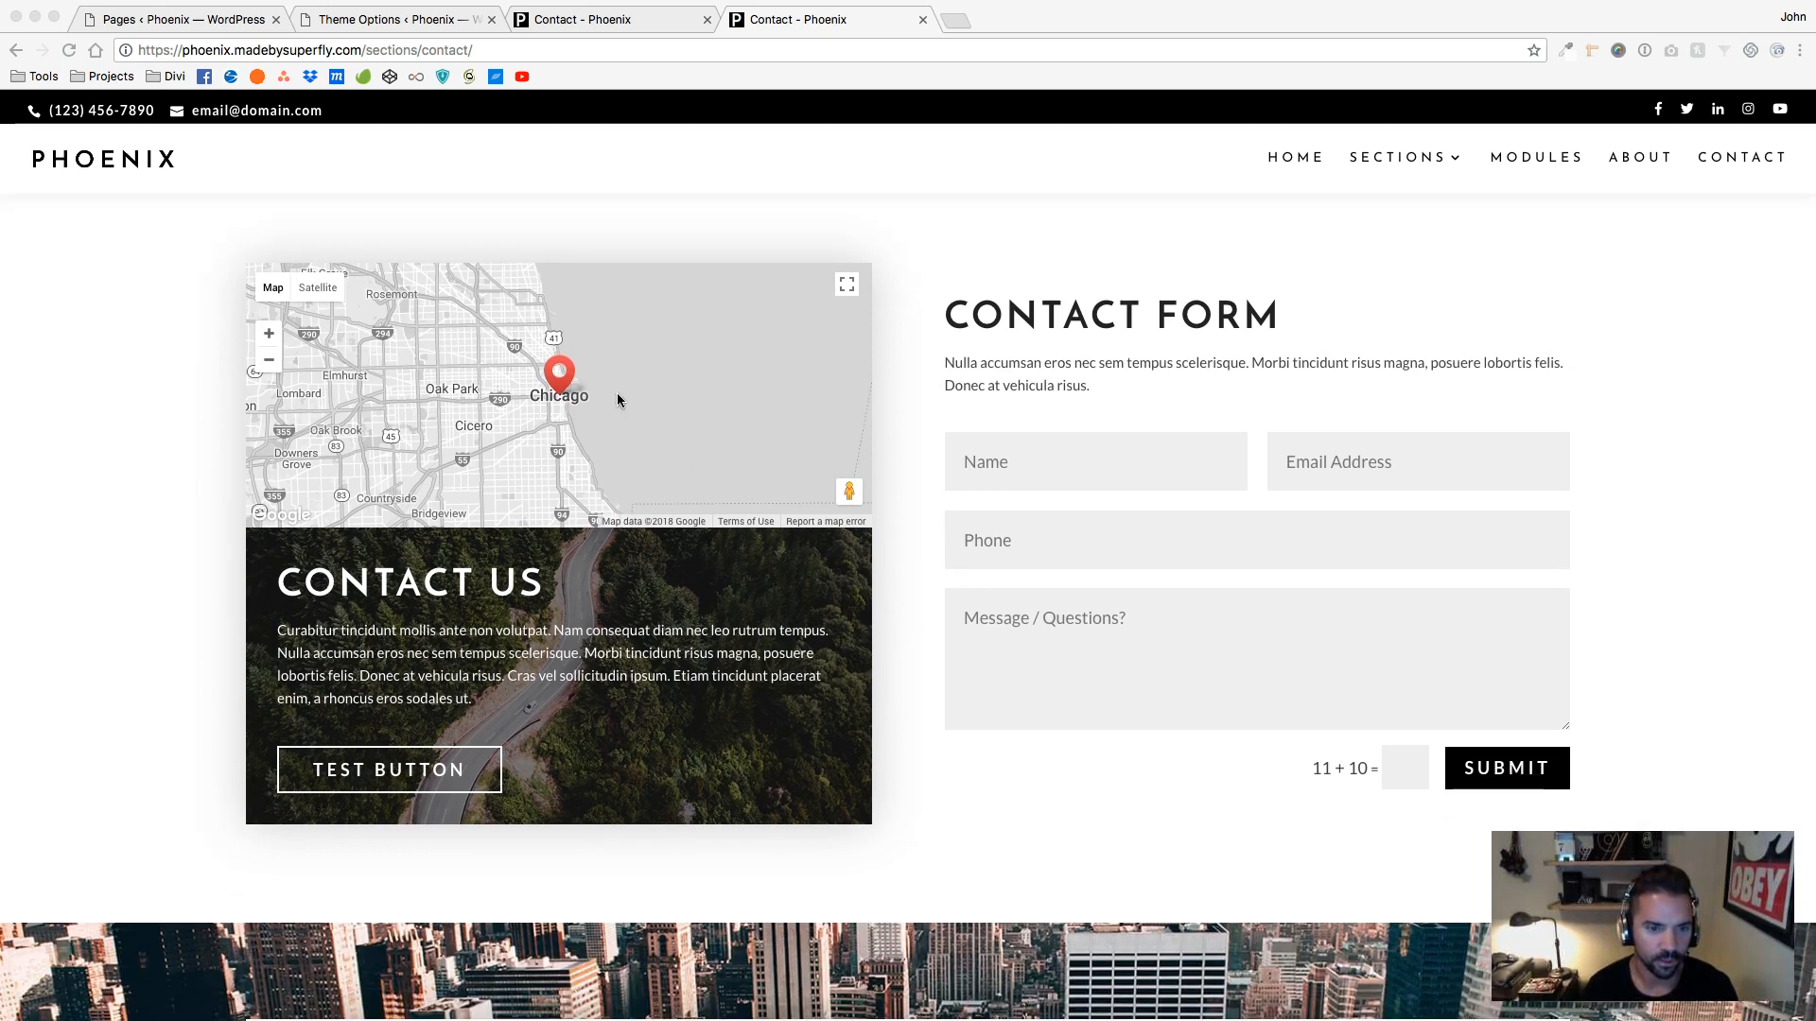
pyautogui.scroll(-3)
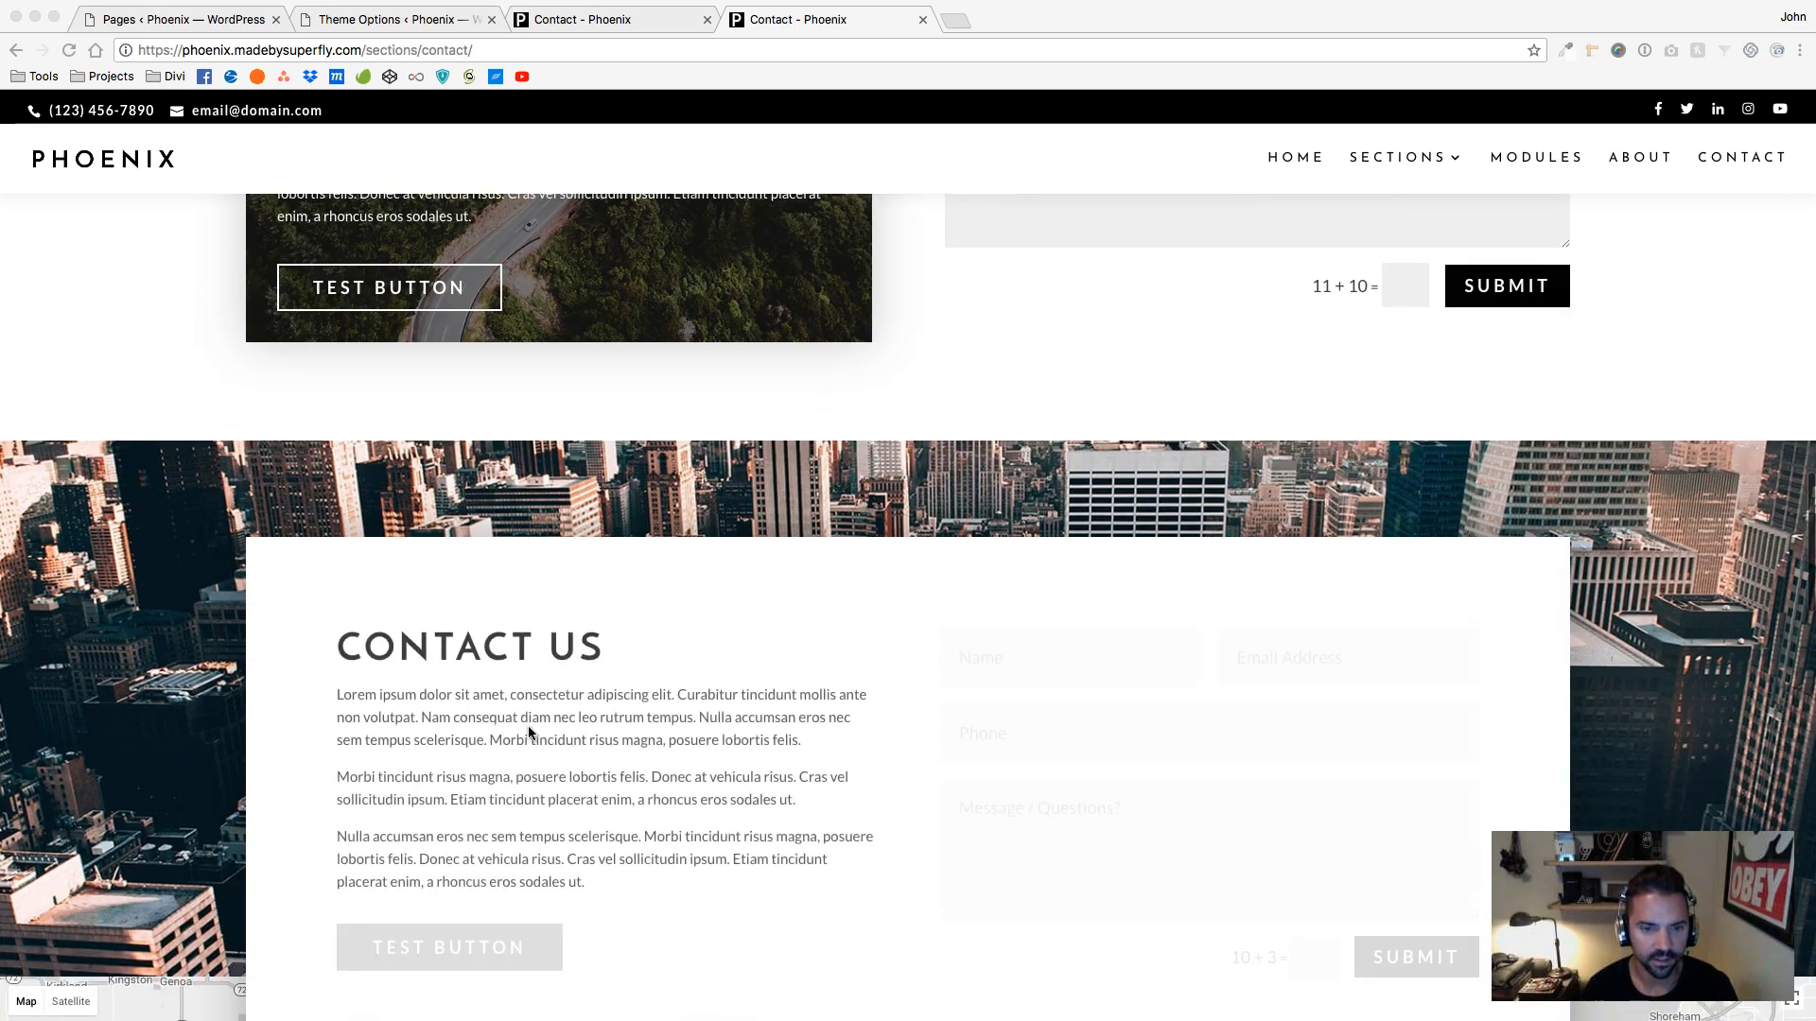
pyautogui.scroll(-3)
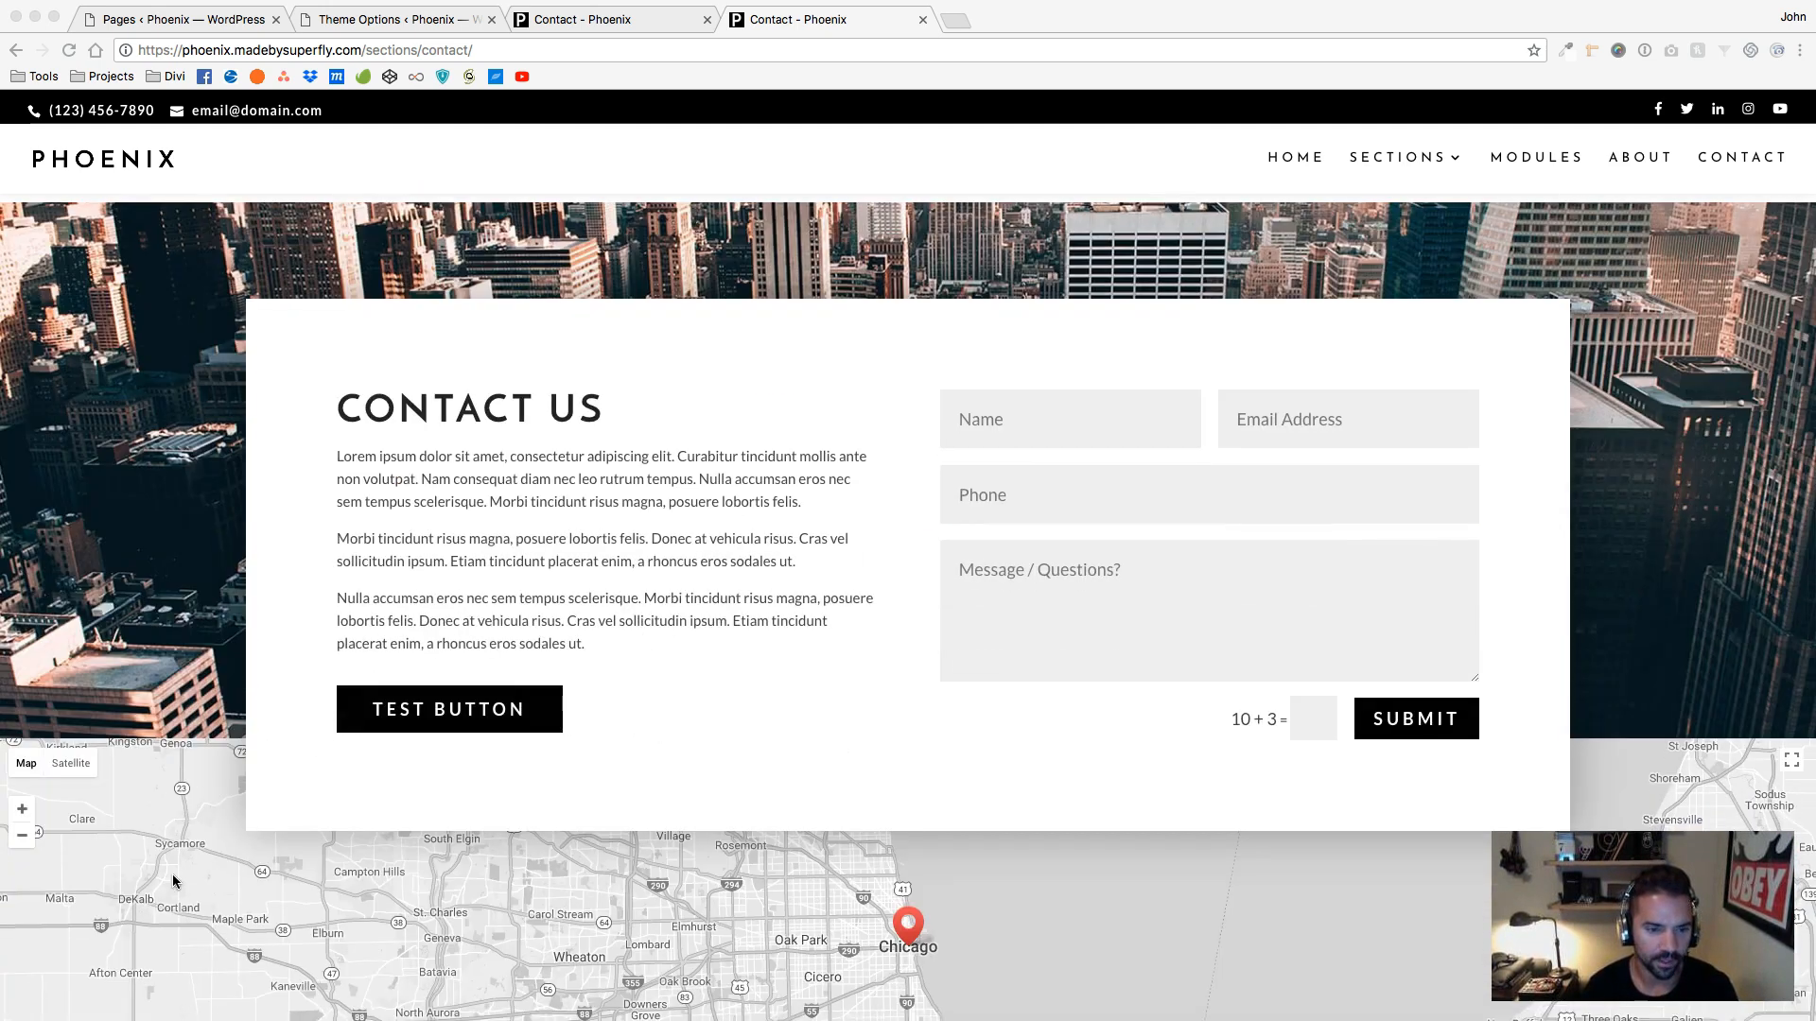
pyautogui.scroll(-3)
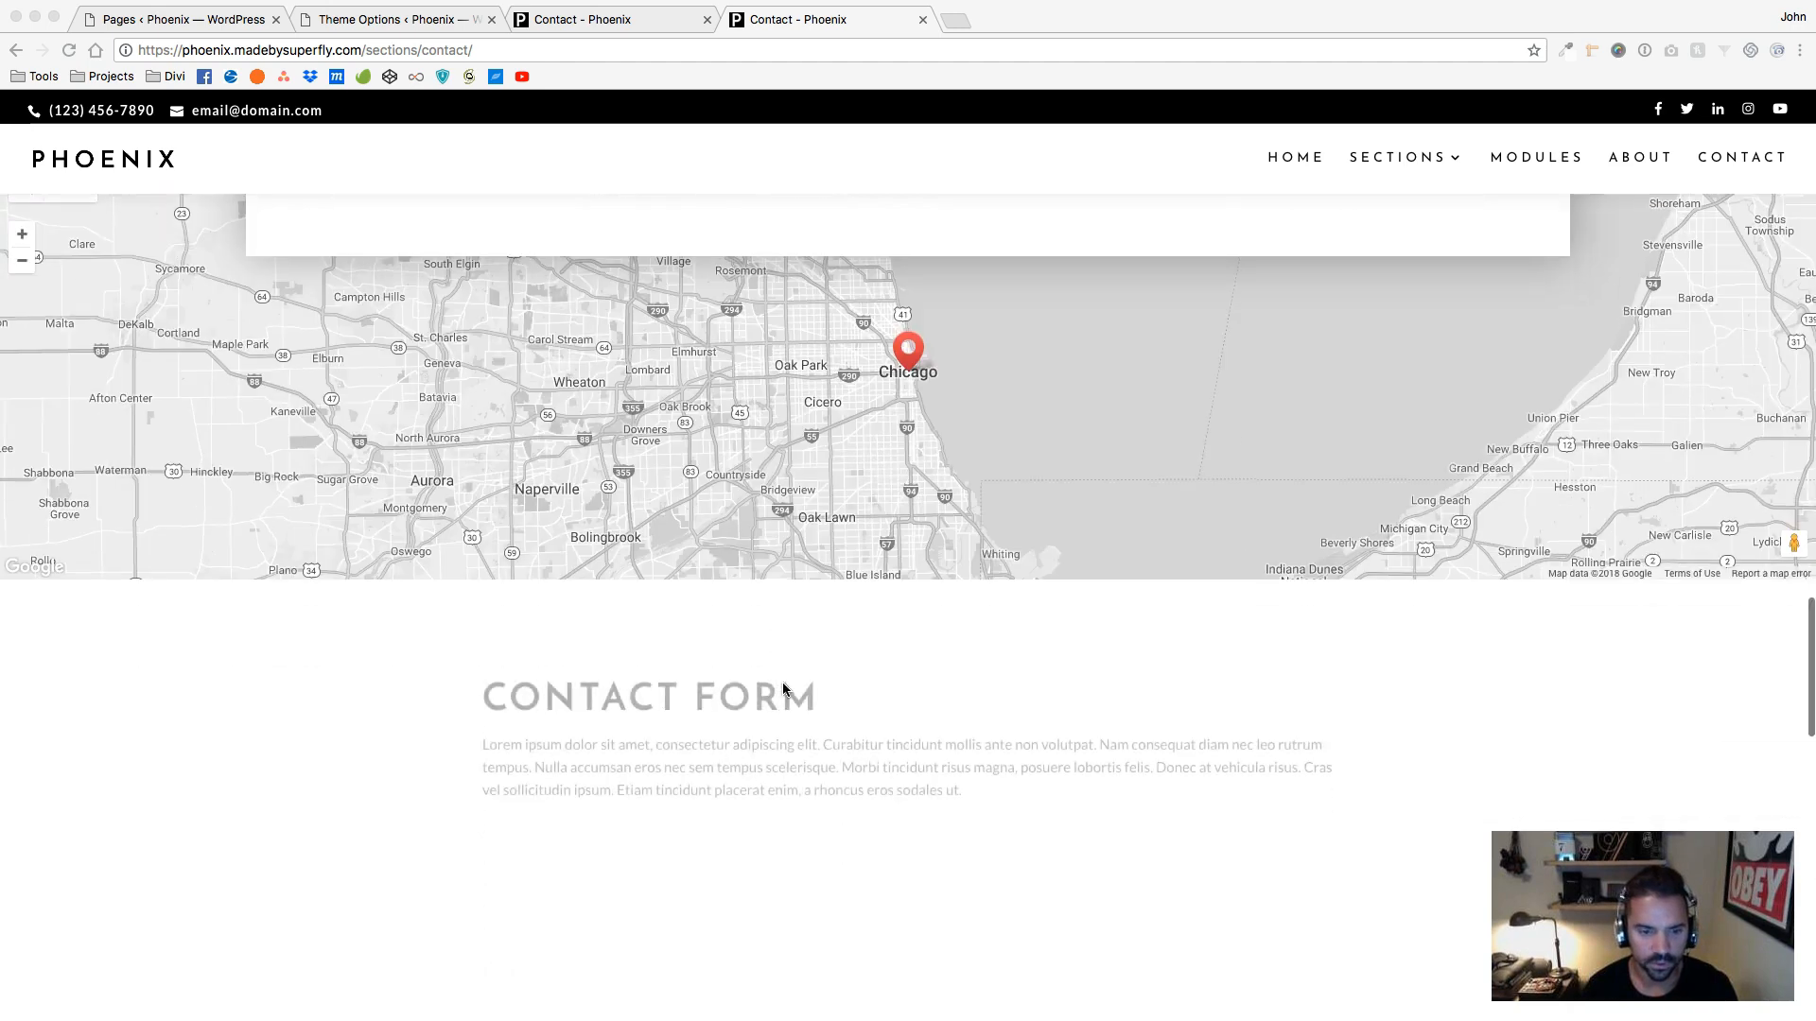
pyautogui.scroll(-3)
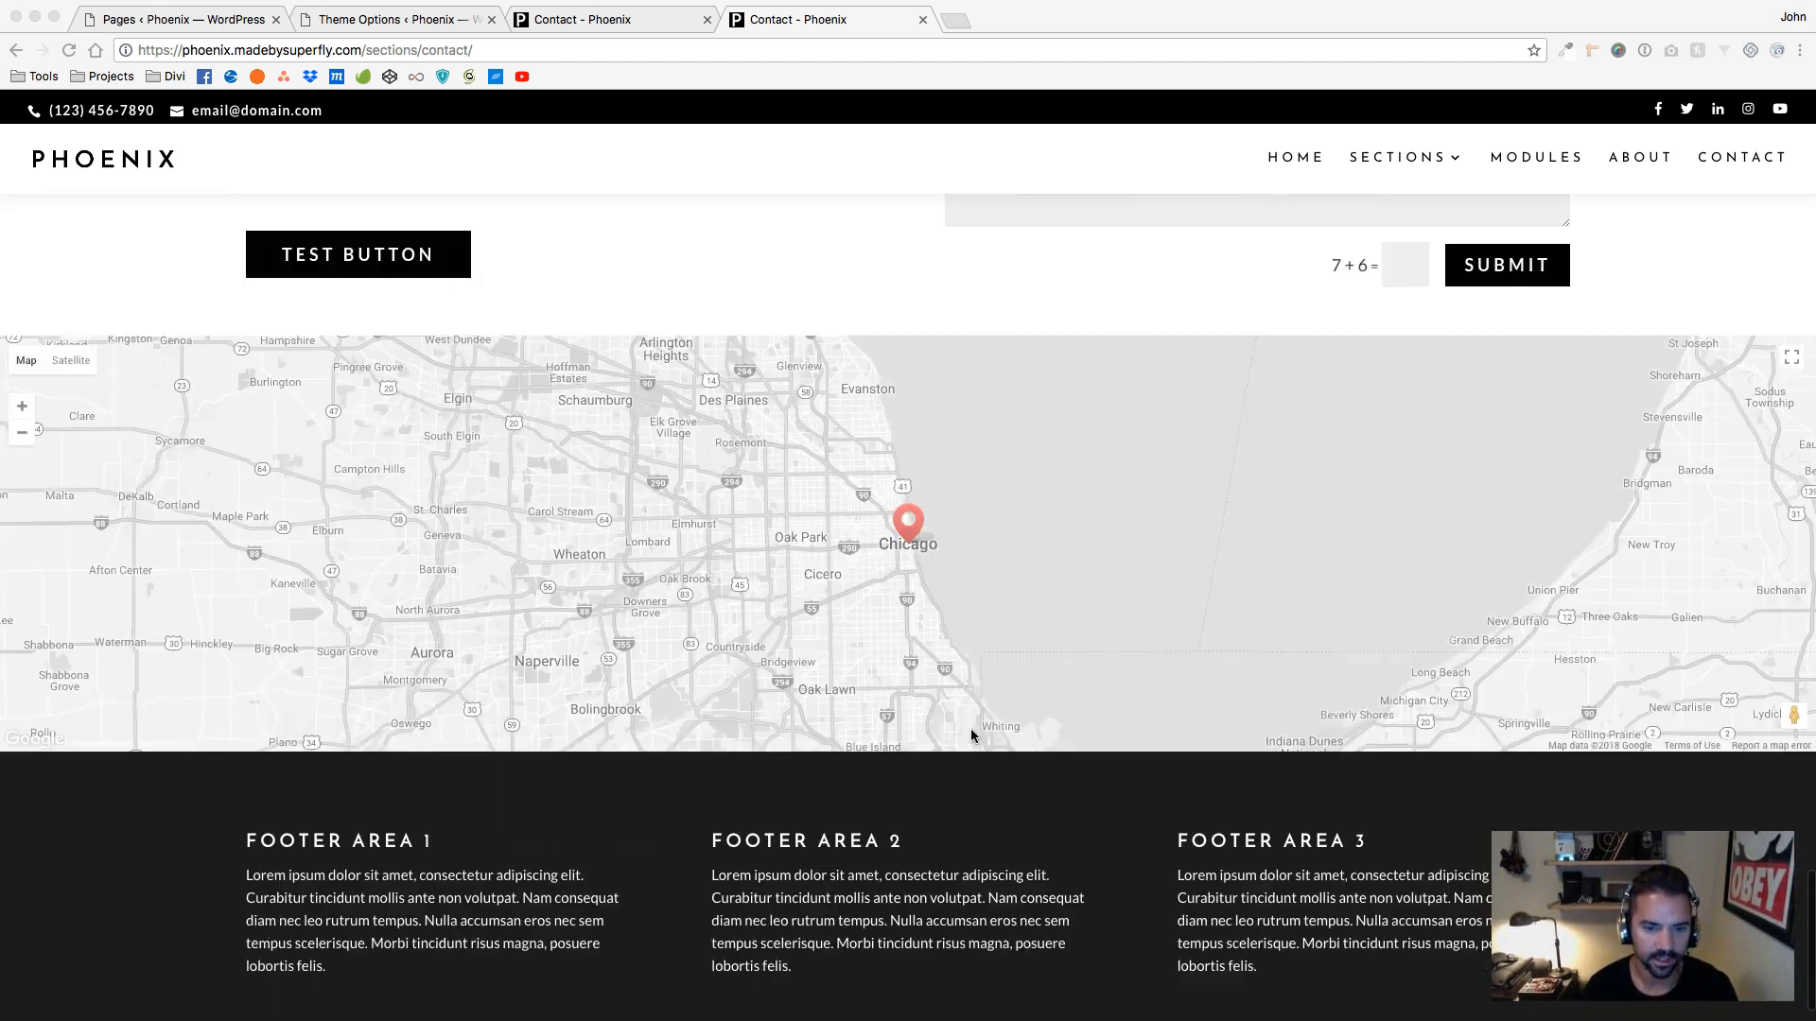
pyautogui.scroll(3)
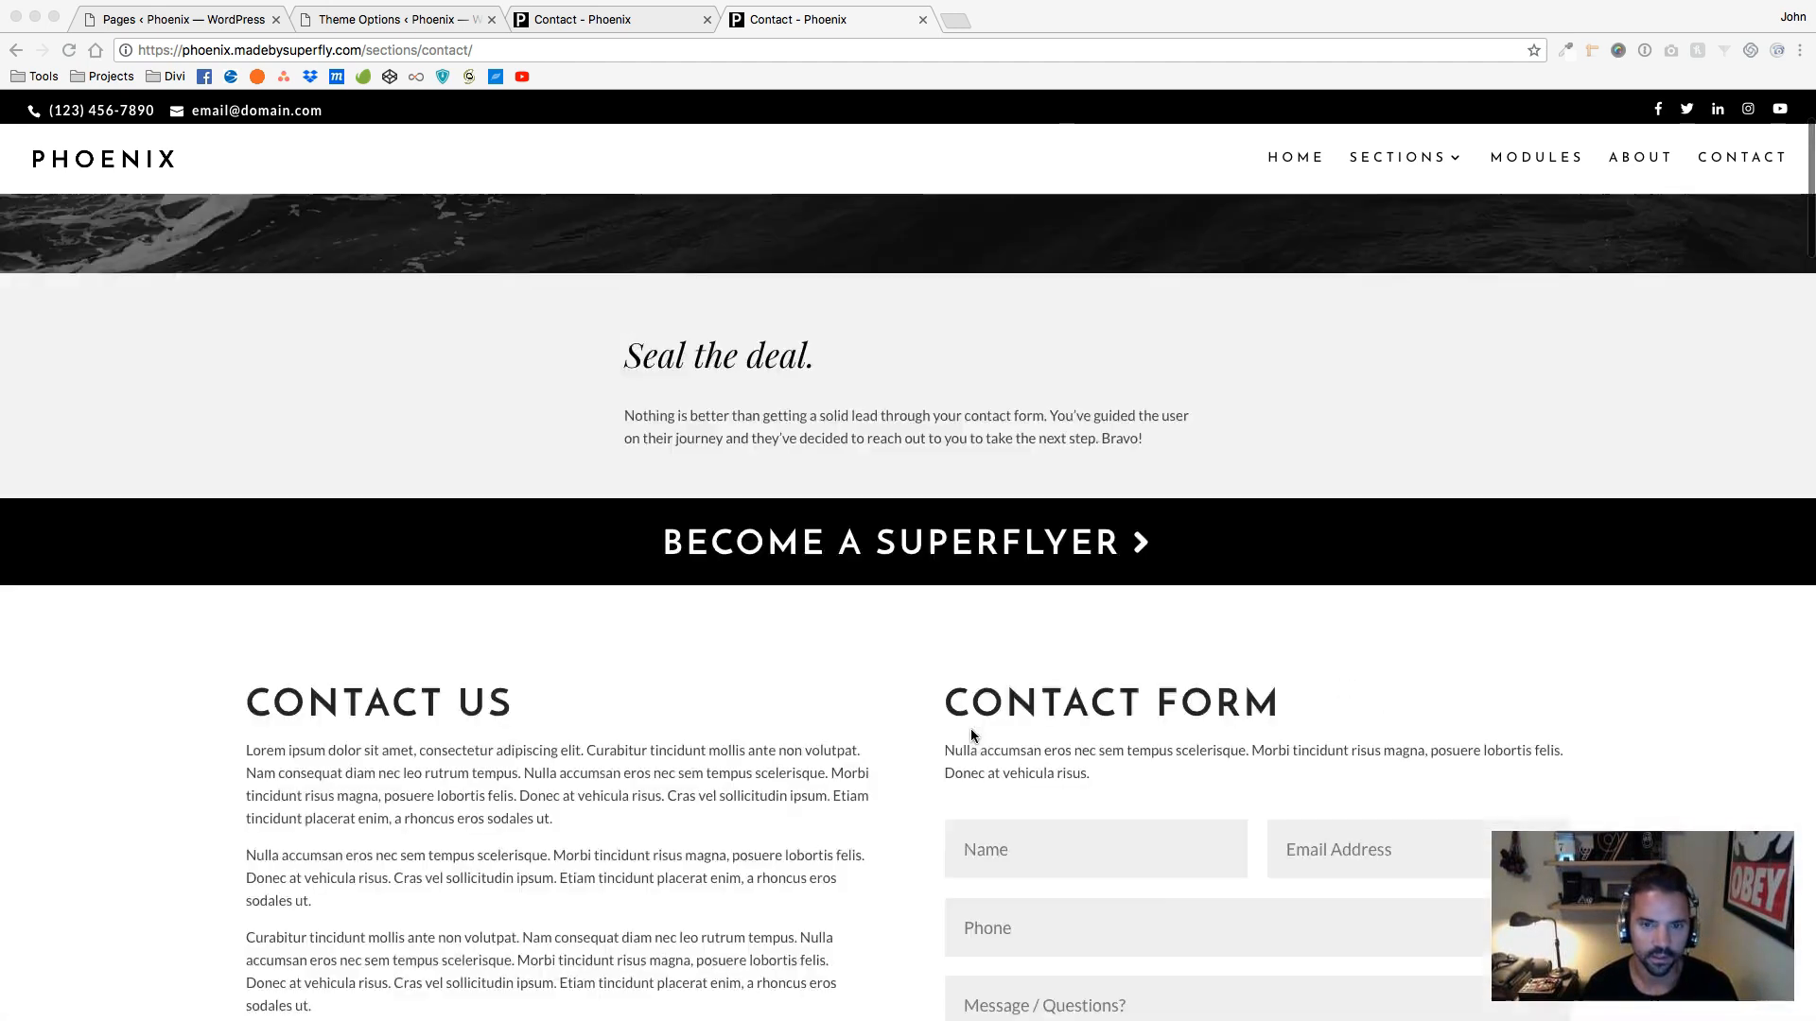
pyautogui.scroll(-3)
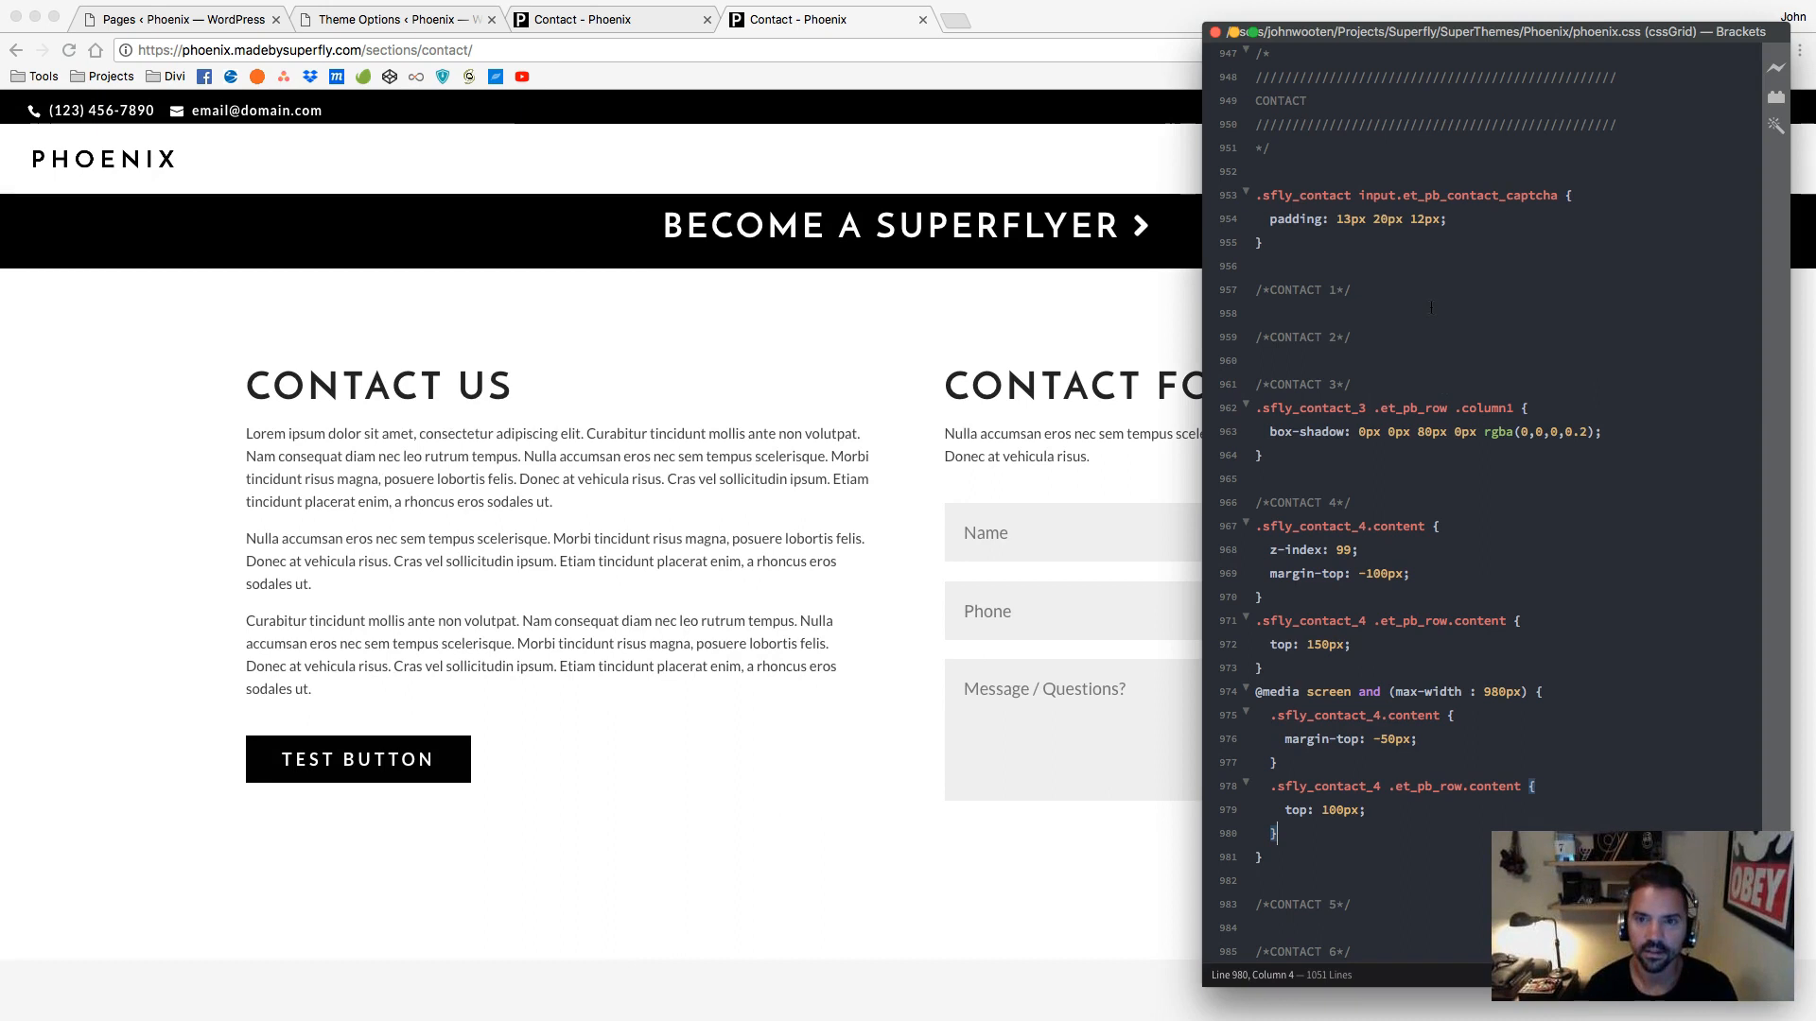
pyautogui.click(1512, 220)
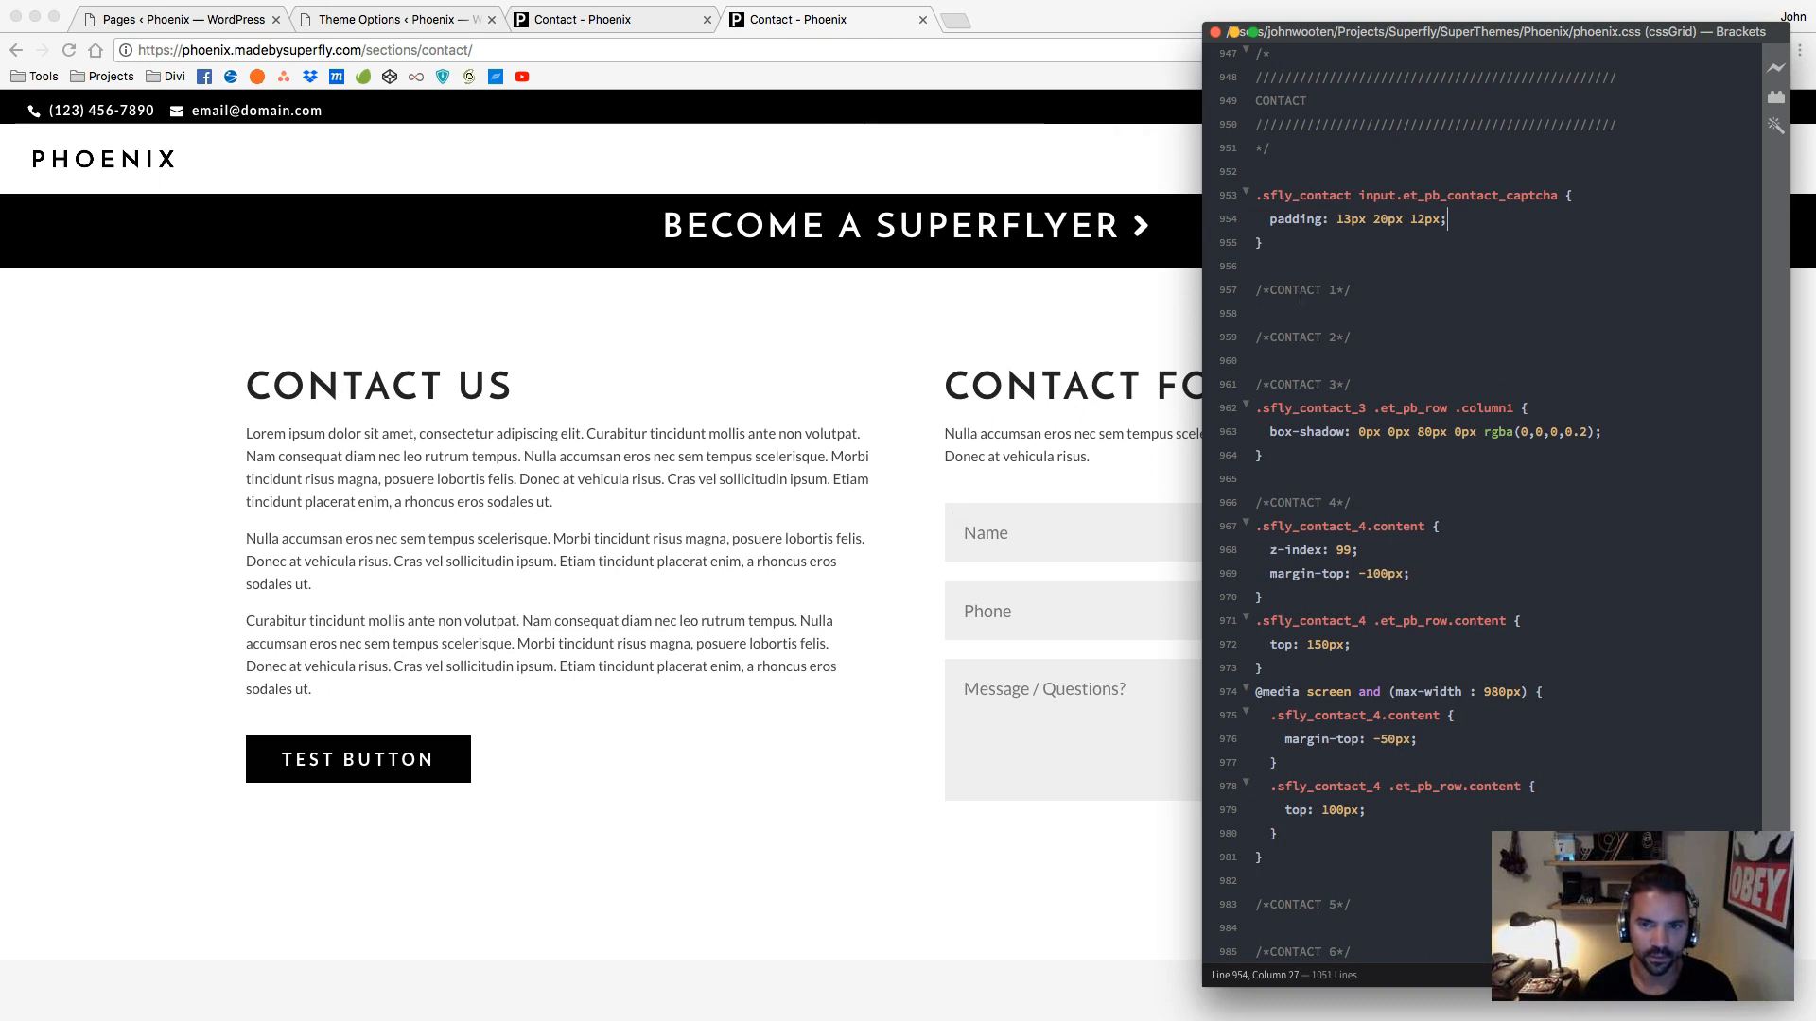
# Inspect the Name field, then the captcha answer input with its crossed-out padding rule
pyautogui.rightClick(1096, 531)
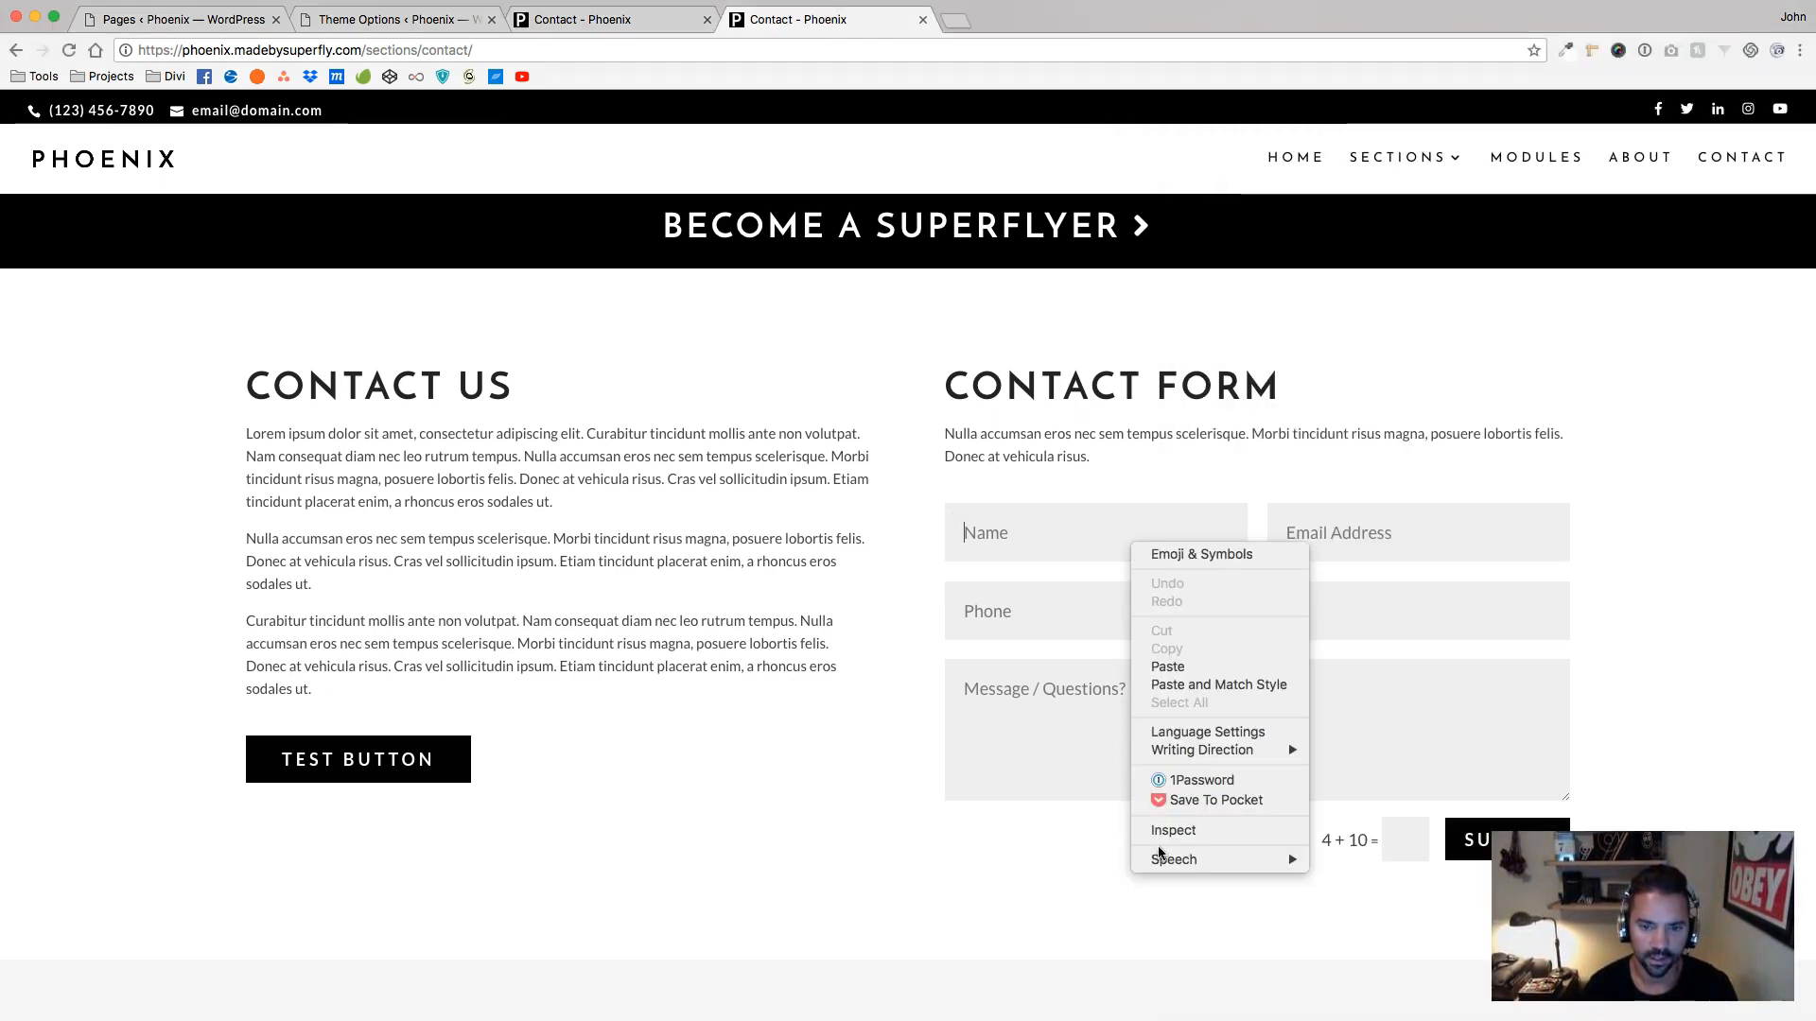
pyautogui.click(1171, 828)
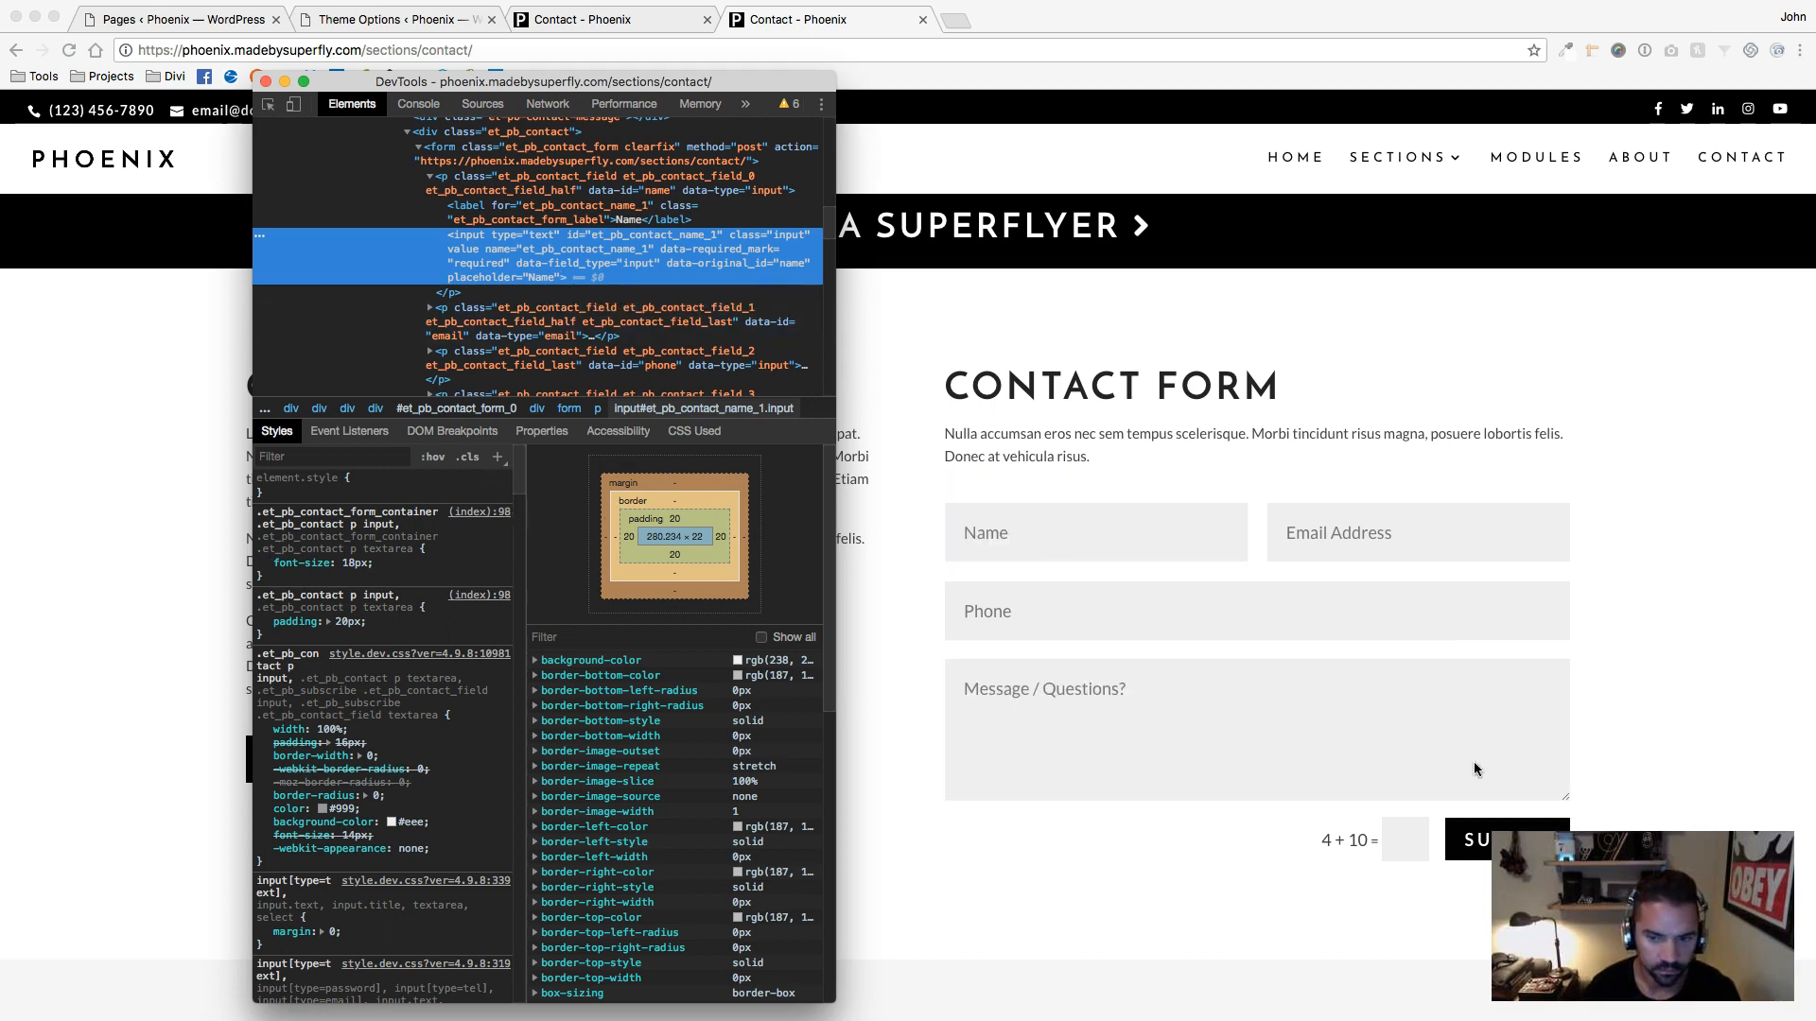
pyautogui.rightClick(1406, 838)
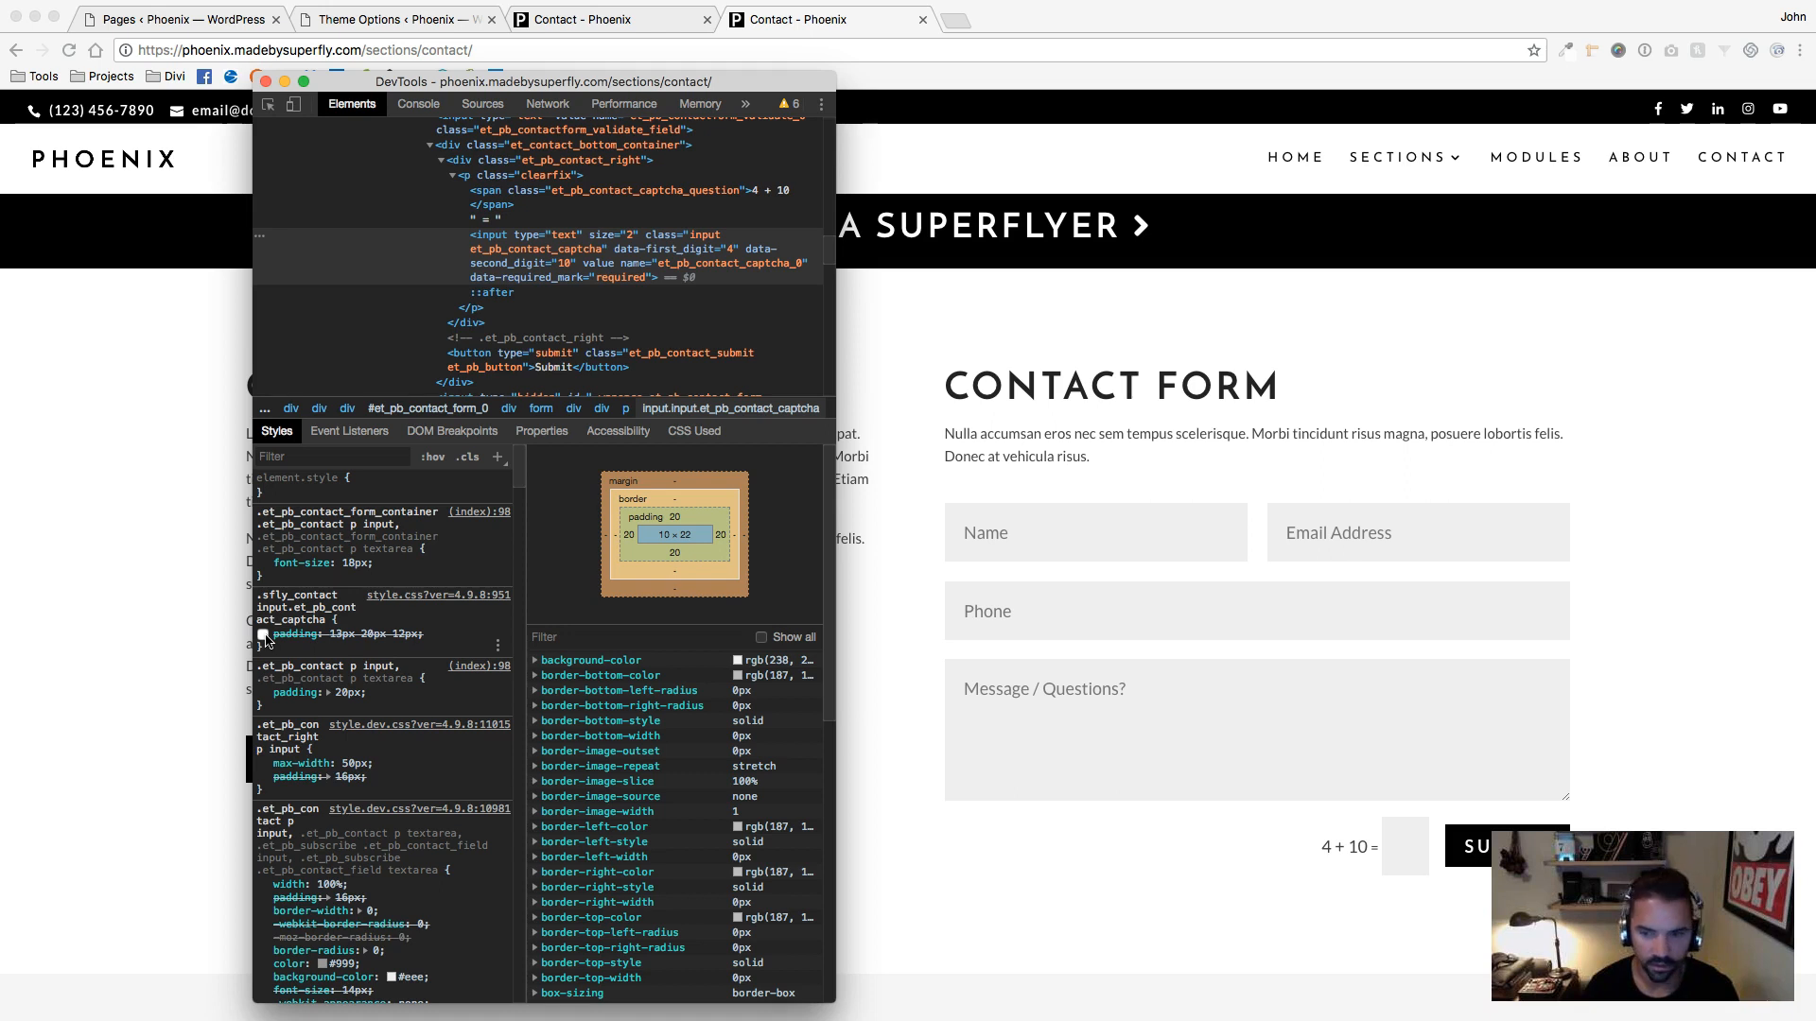
pyautogui.moveTo(1462, 880)
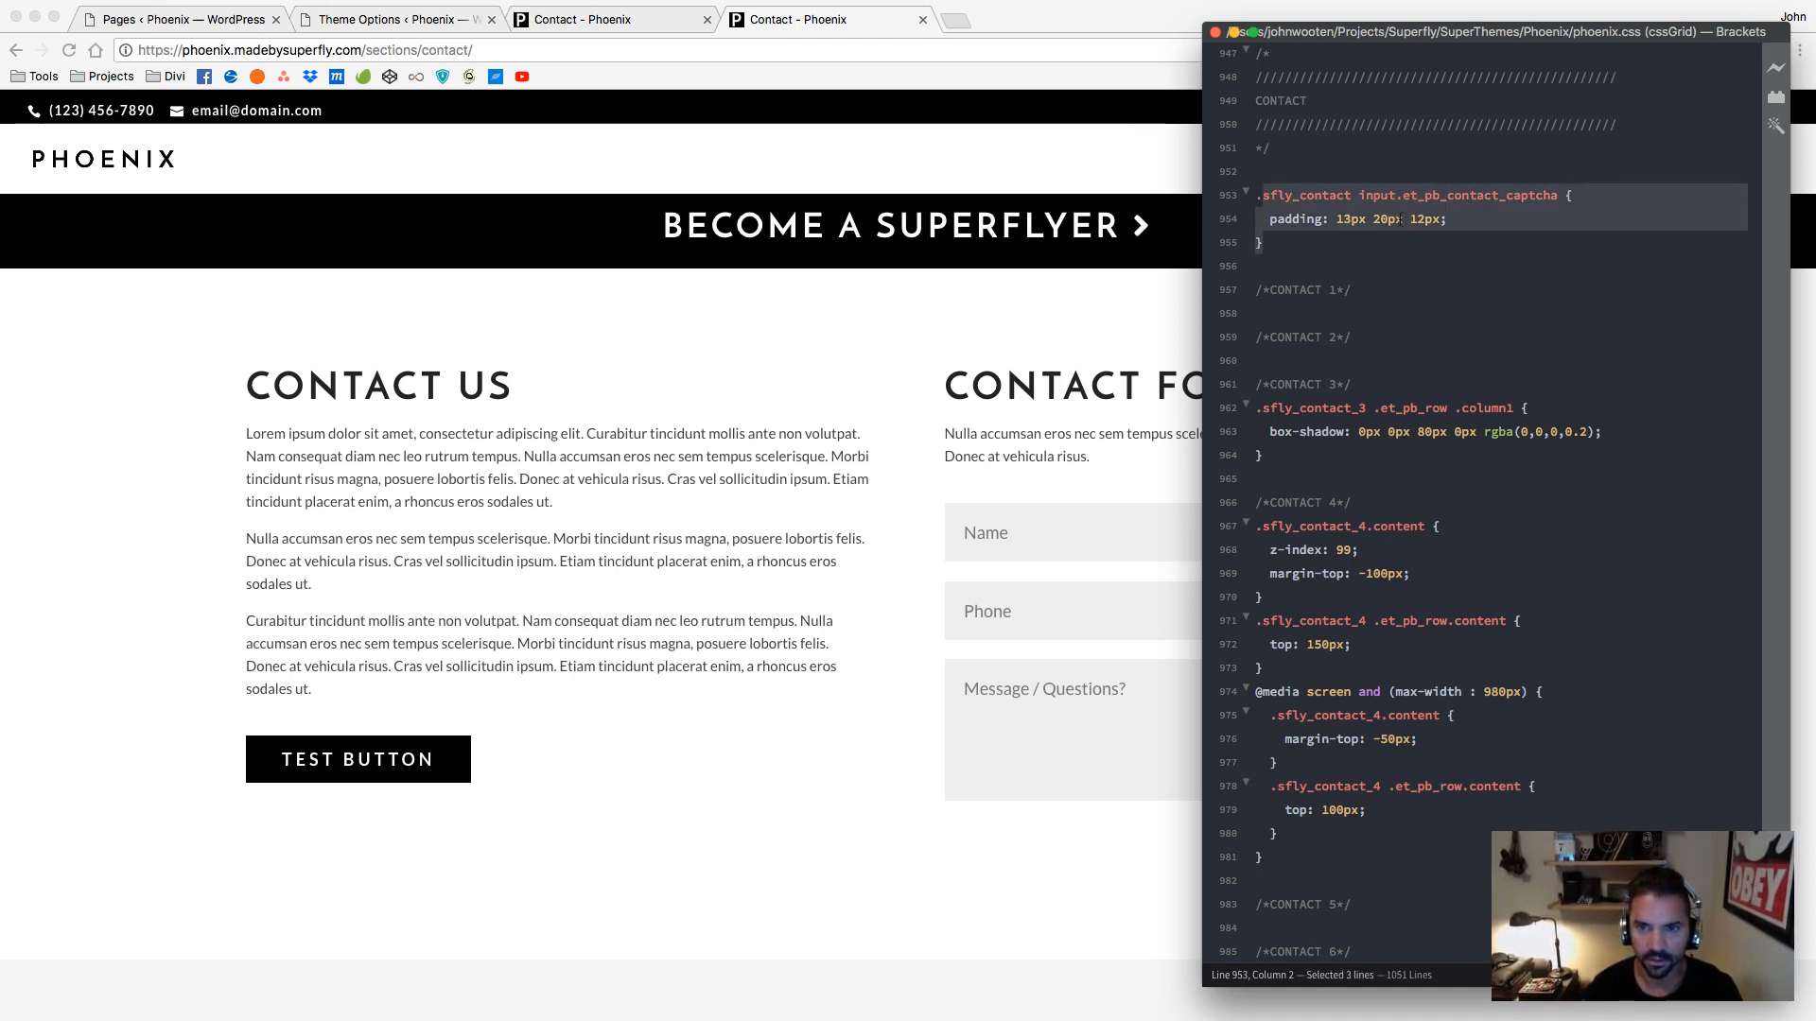
# Walk the contact layouts against their CSS from the Contact 1 comment down to the Contact 4 rules
pyautogui.click(1349, 289)
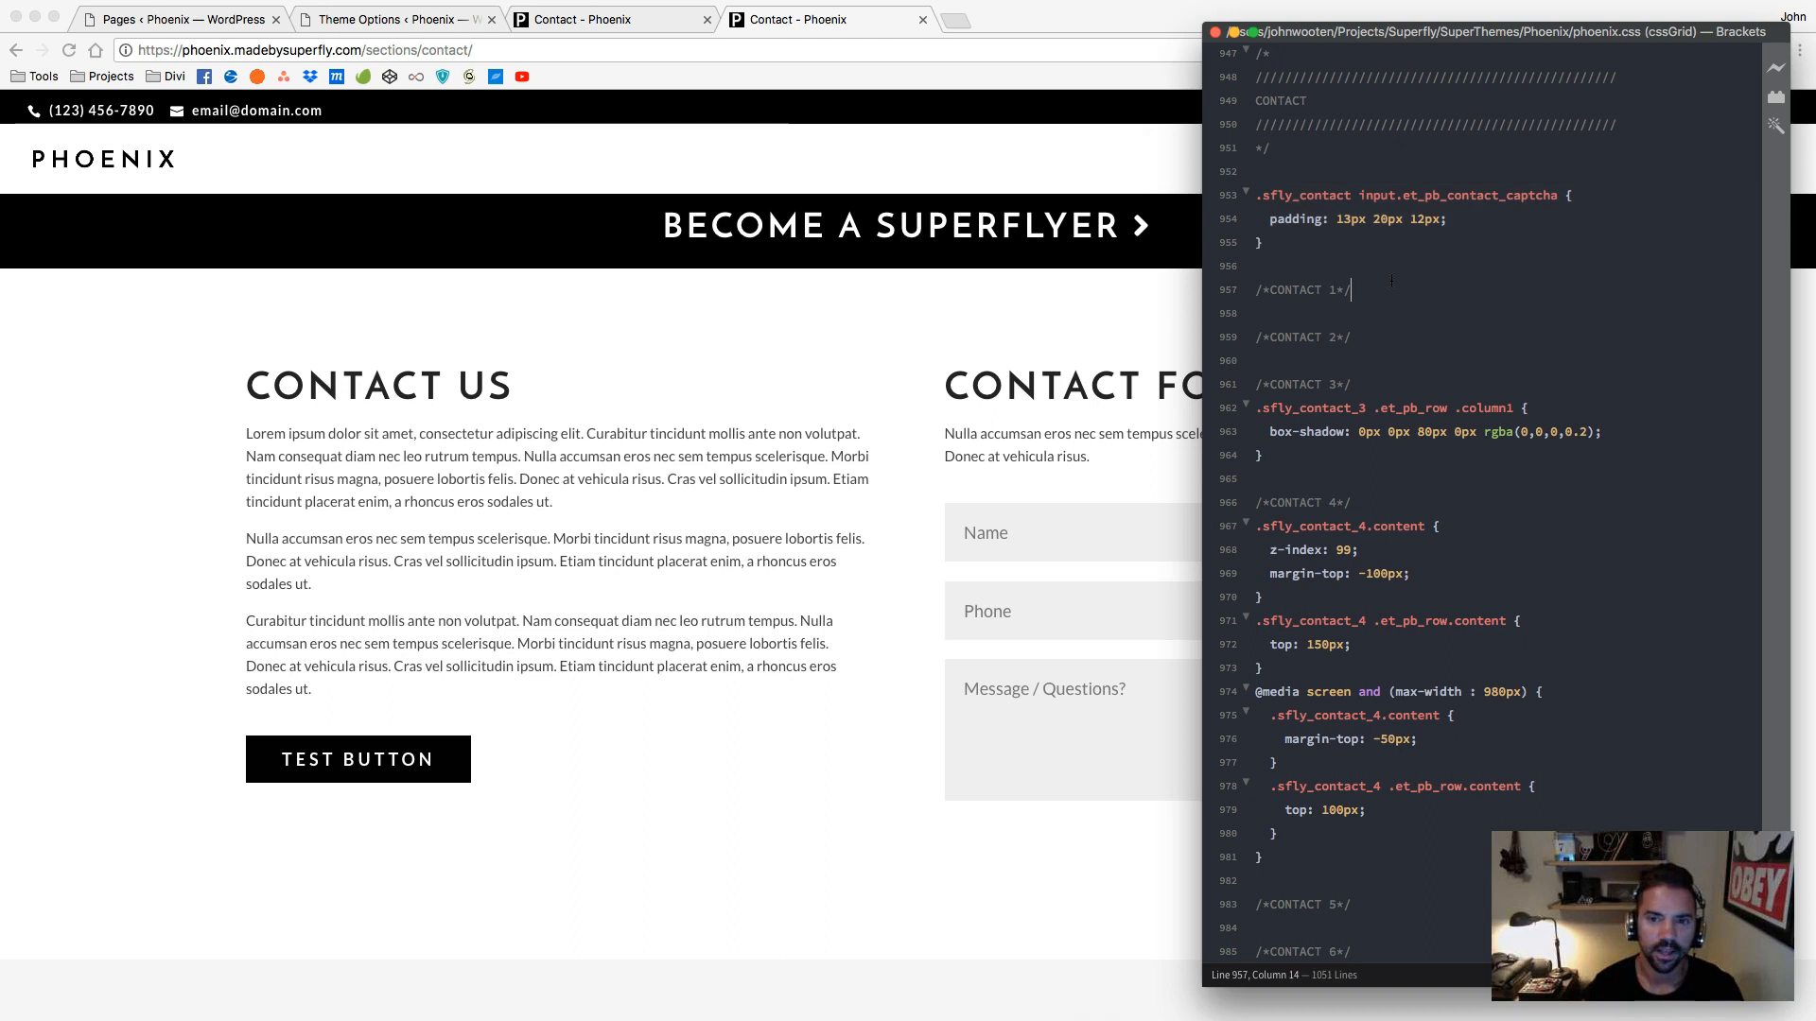
pyautogui.scroll(3)
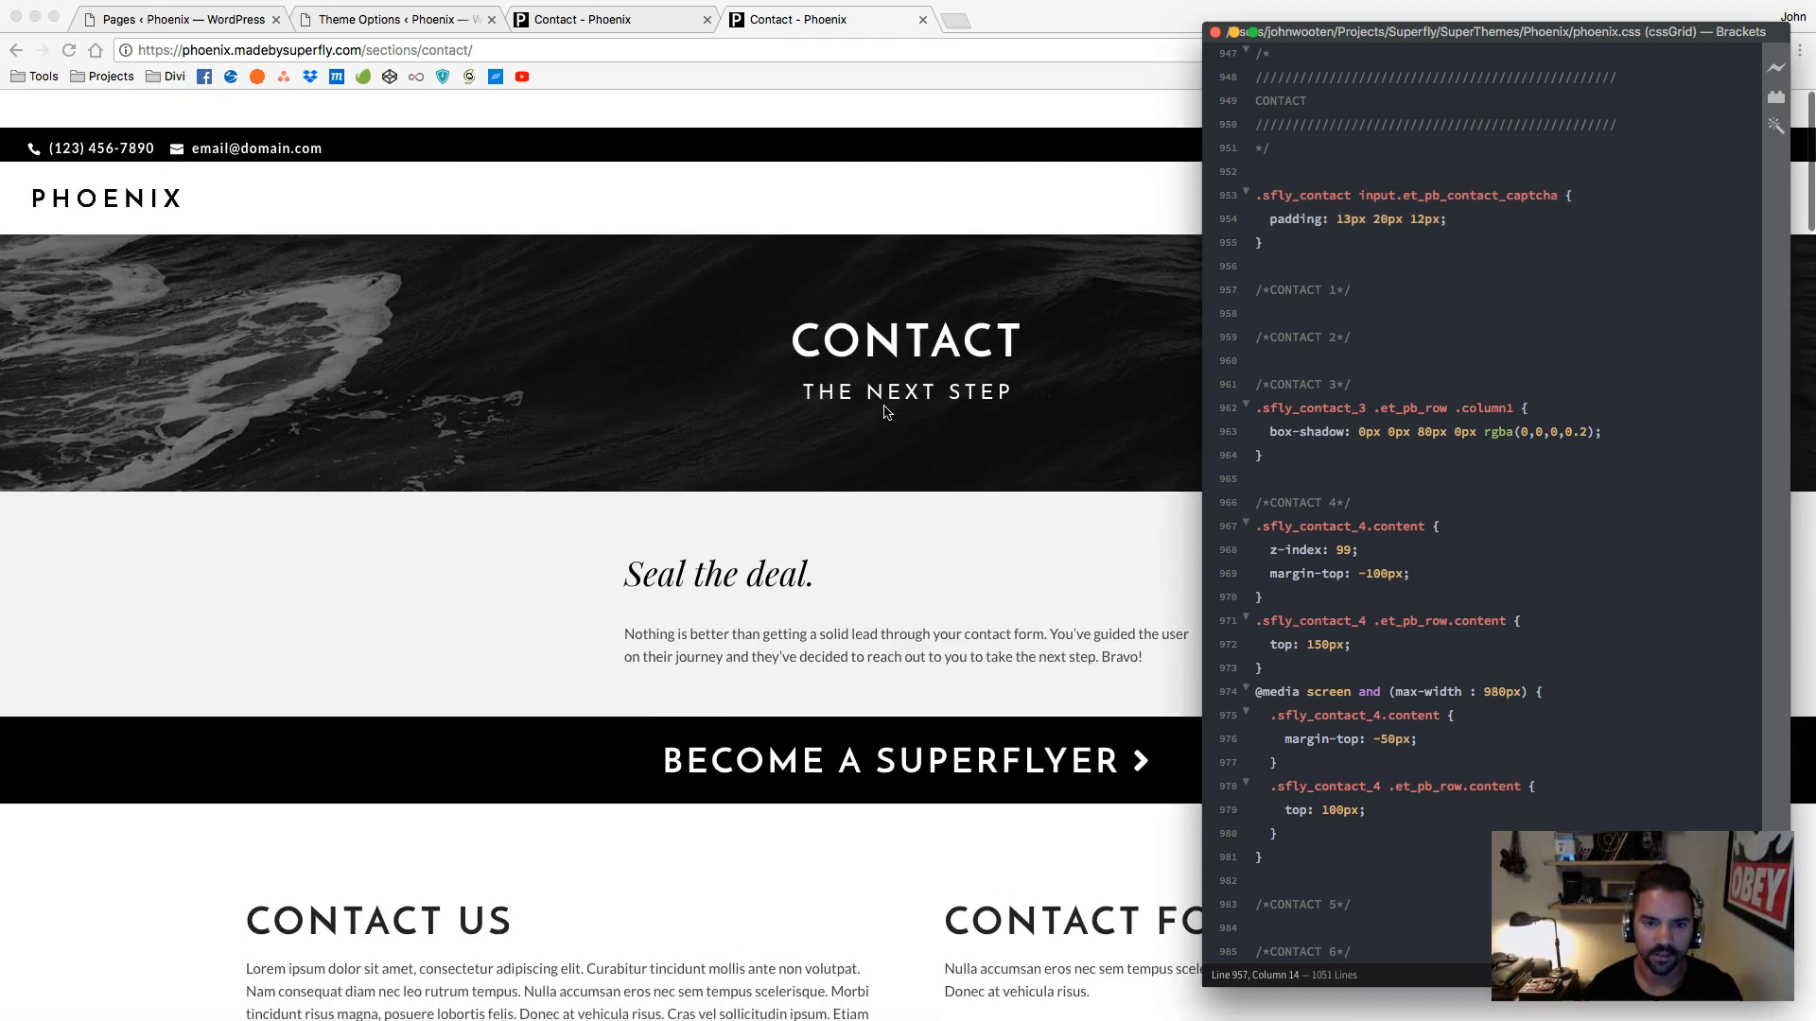
pyautogui.scroll(-3)
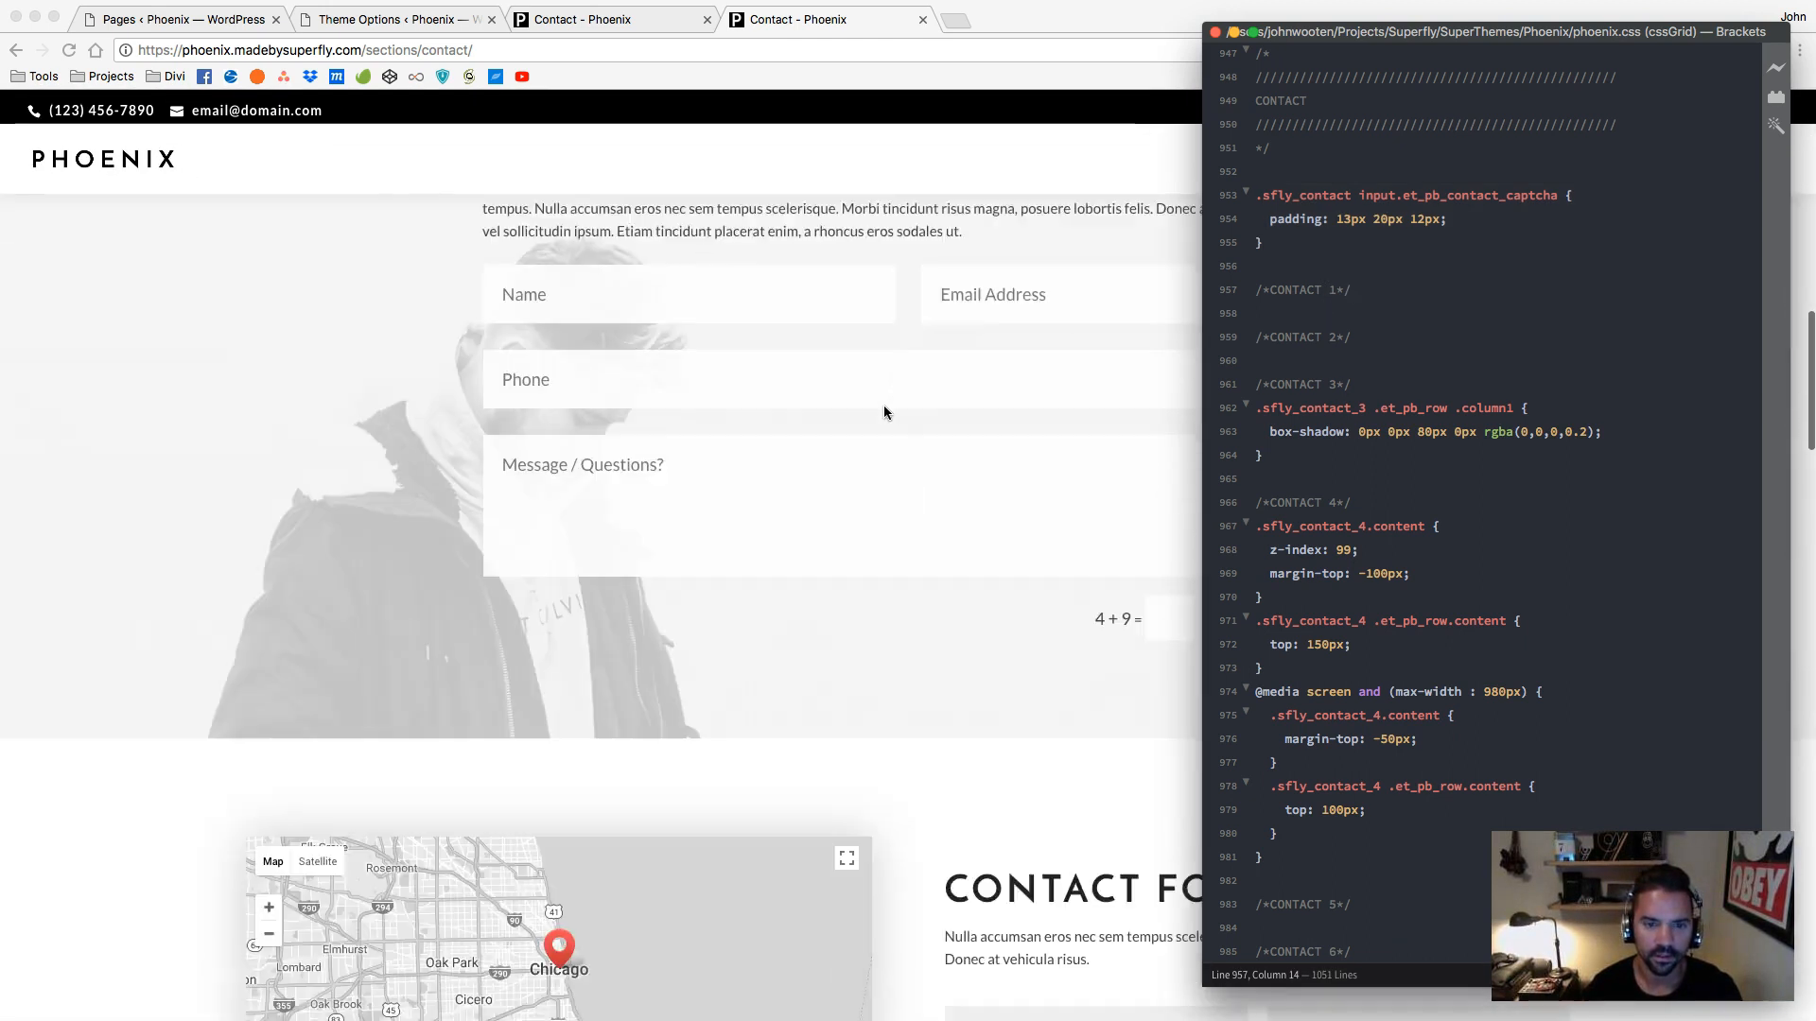
pyautogui.scroll(-3)
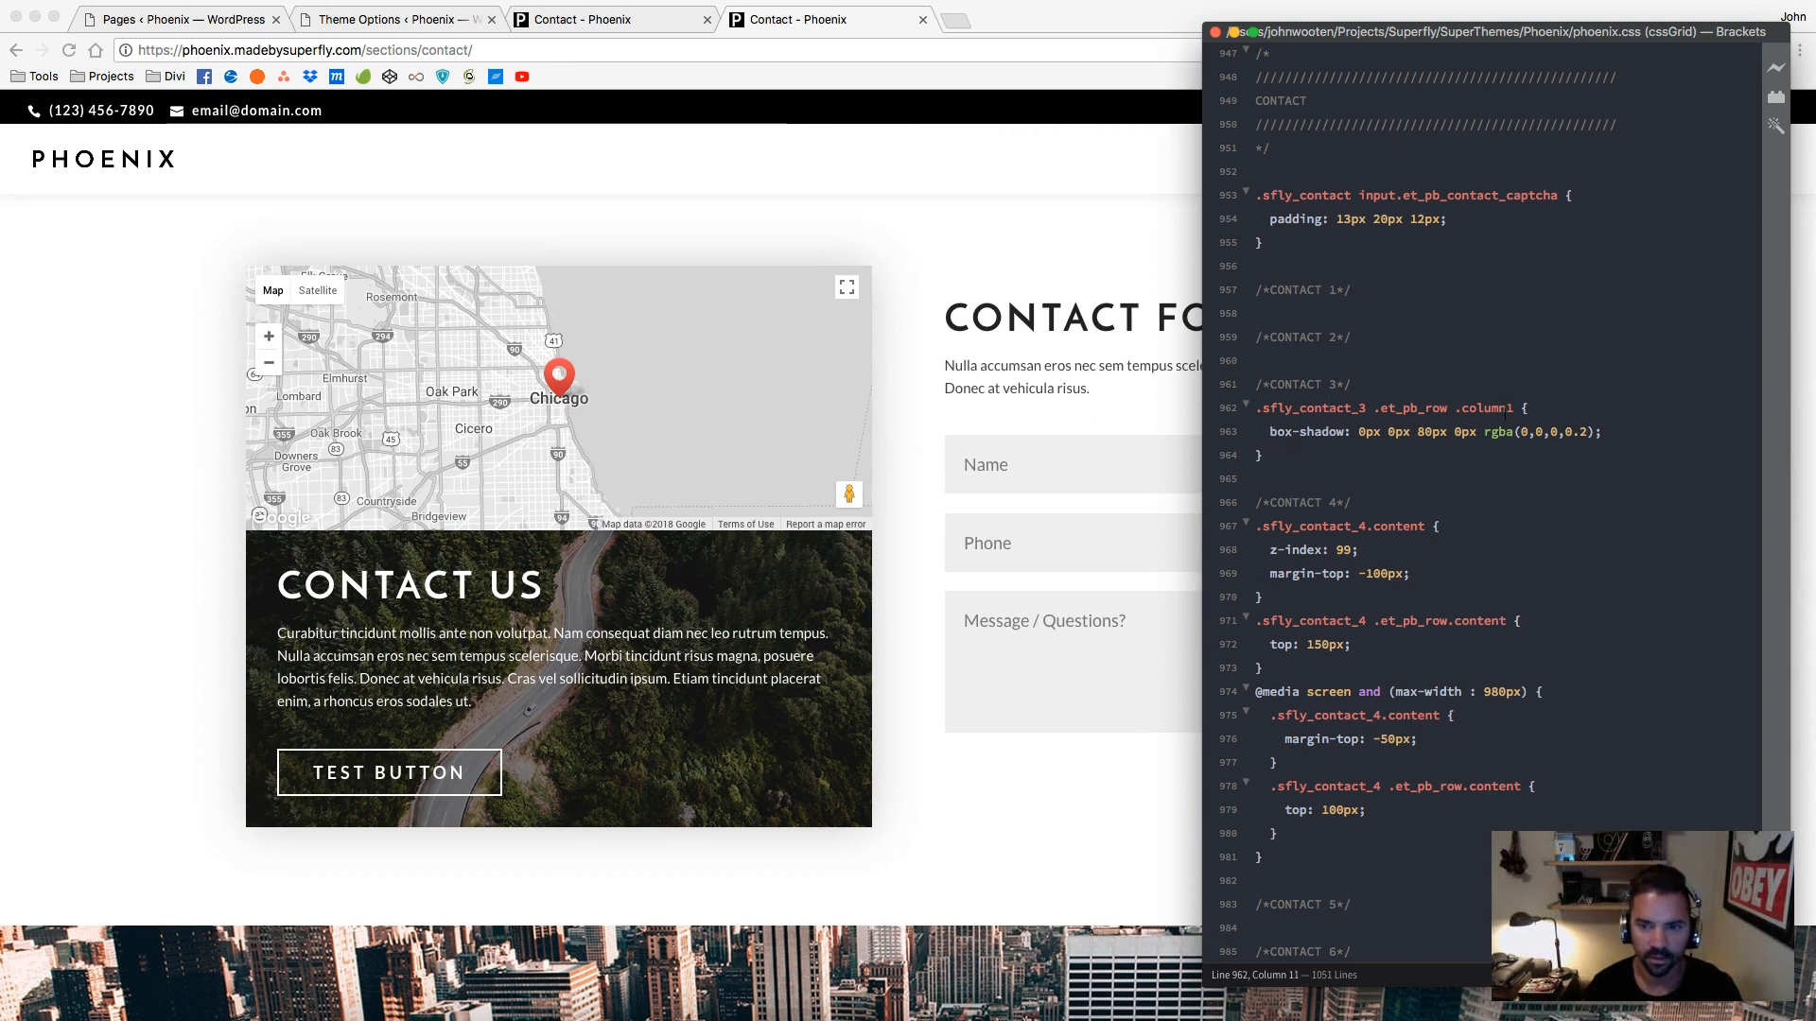
pyautogui.moveTo(872, 396)
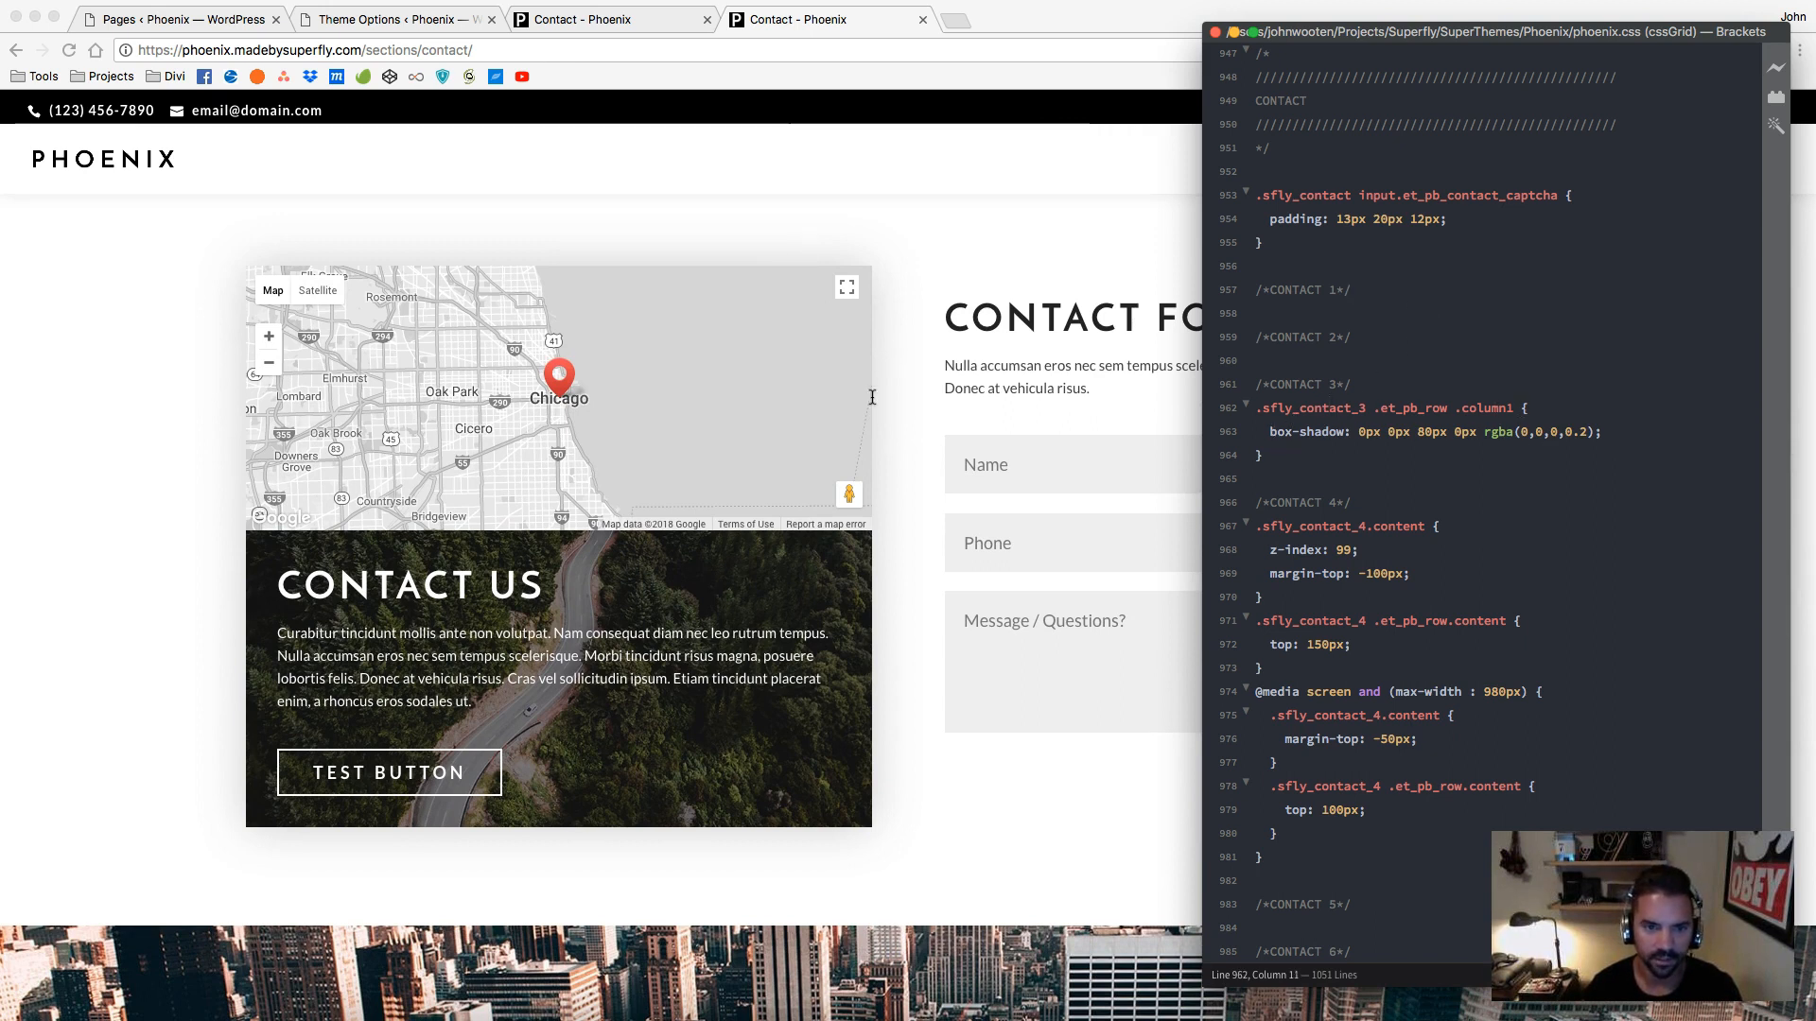
pyautogui.moveTo(875, 836)
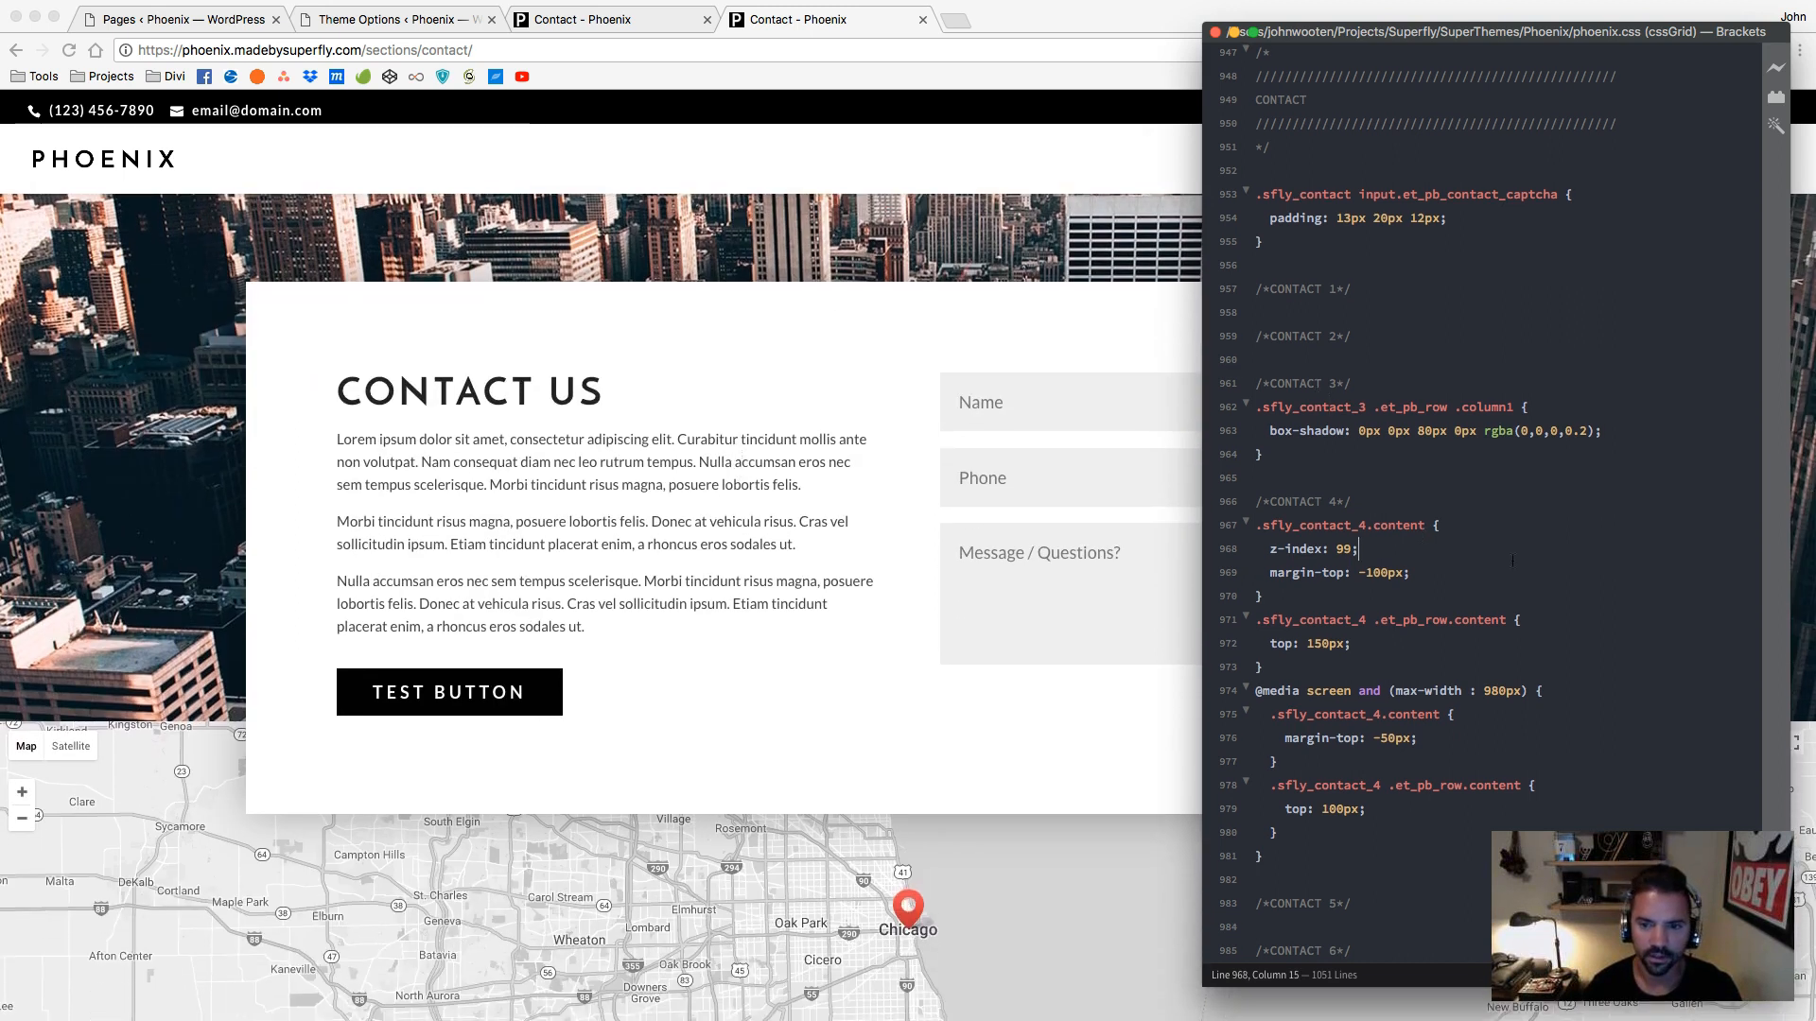
pyautogui.scroll(-3)
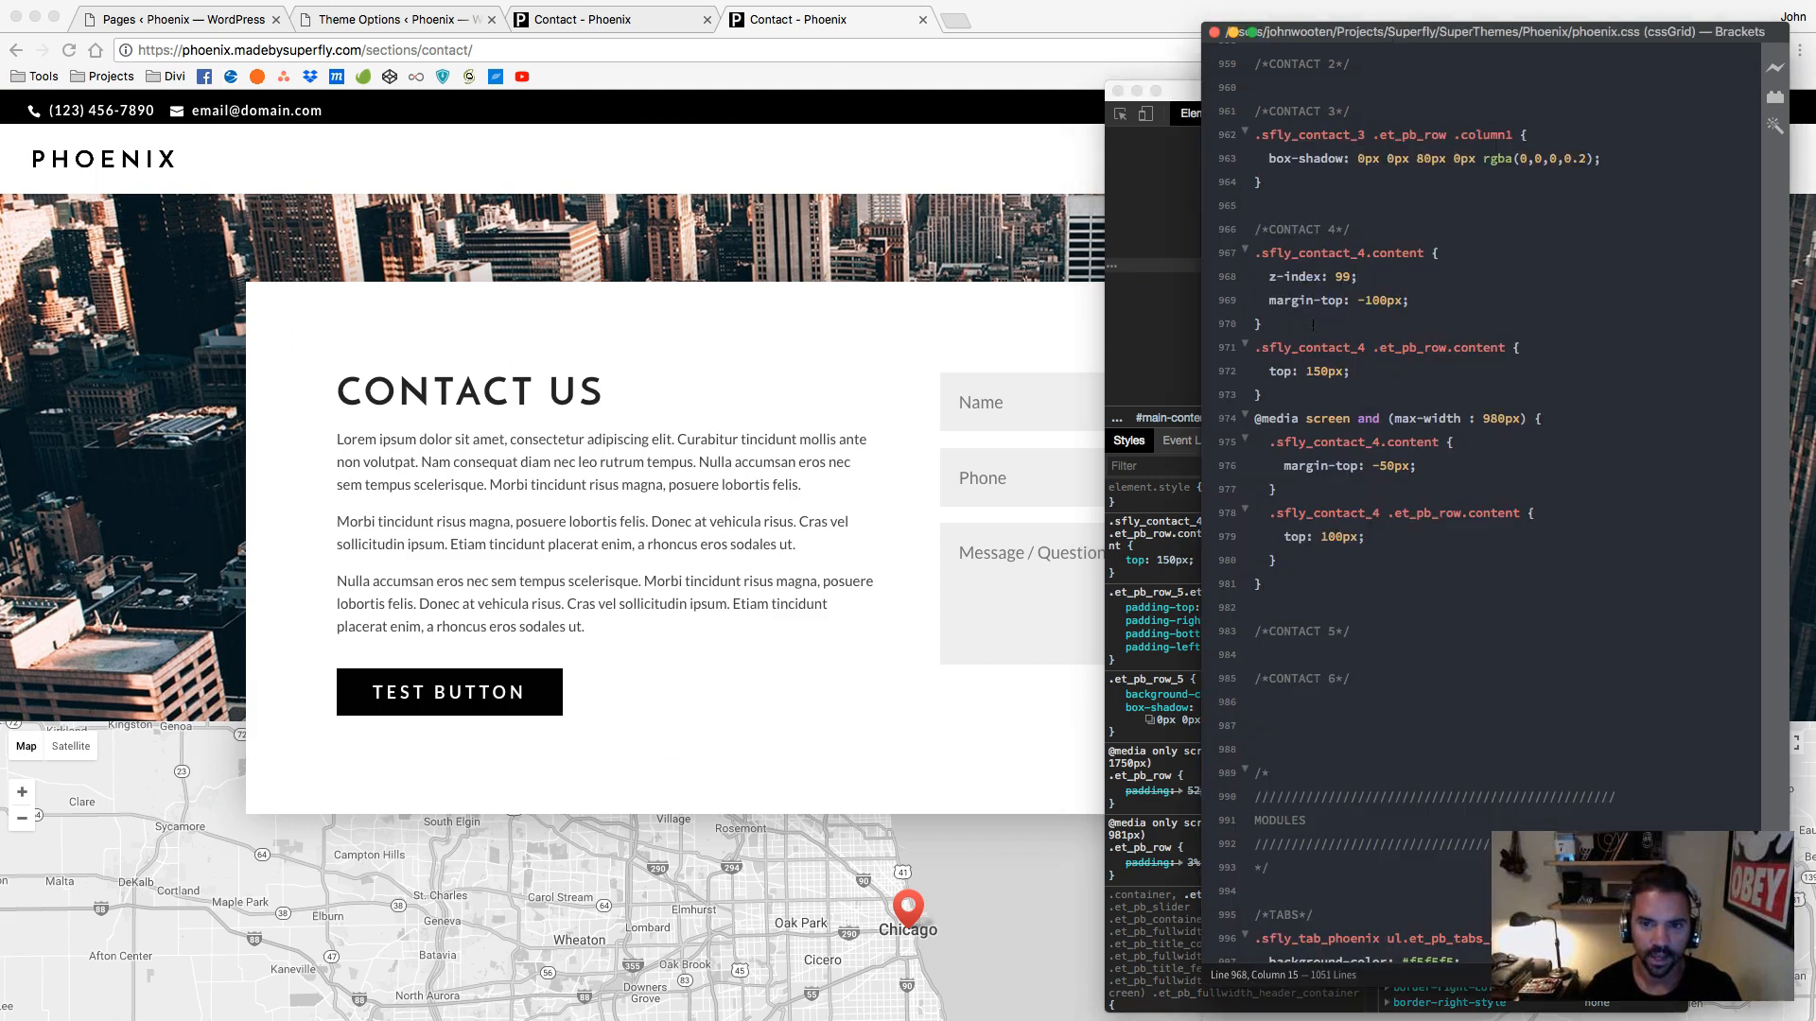
pyautogui.moveTo(817, 354)
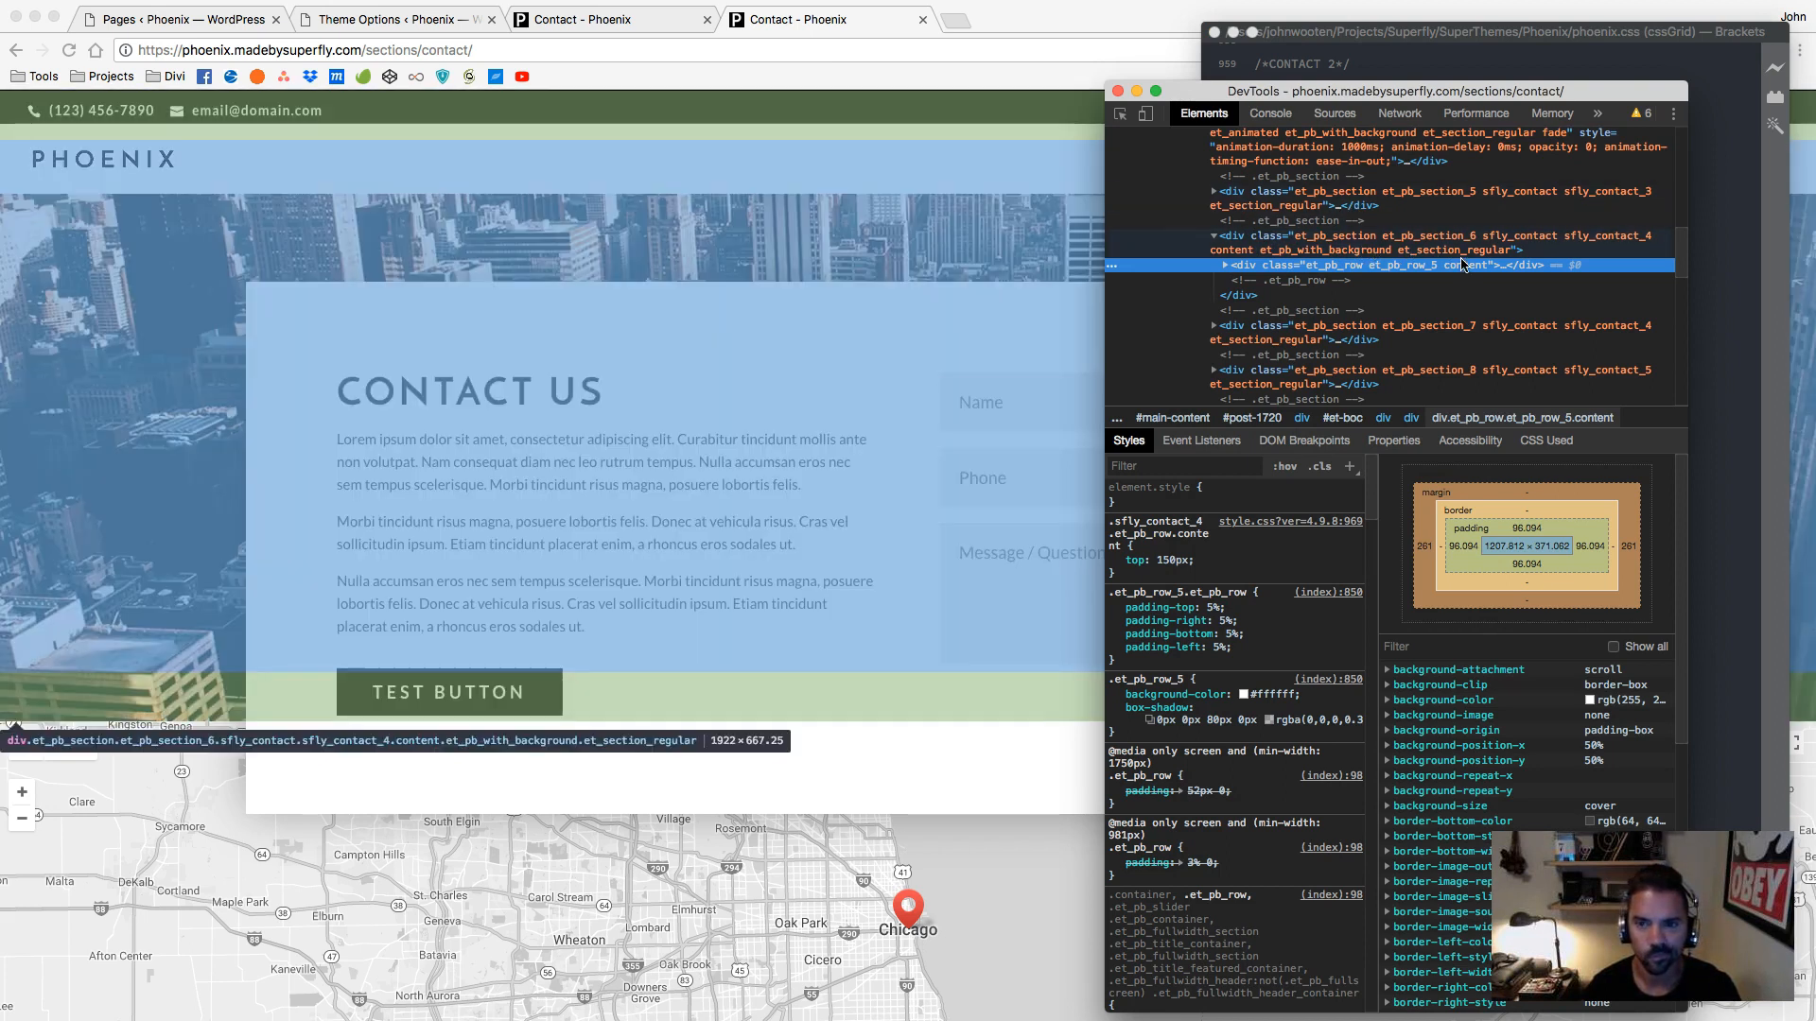
# Inspect div.et_pb_row_5 in sfly_contact_4 and its top: 150px offset, then close DevTools
pyautogui.click(1436, 244)
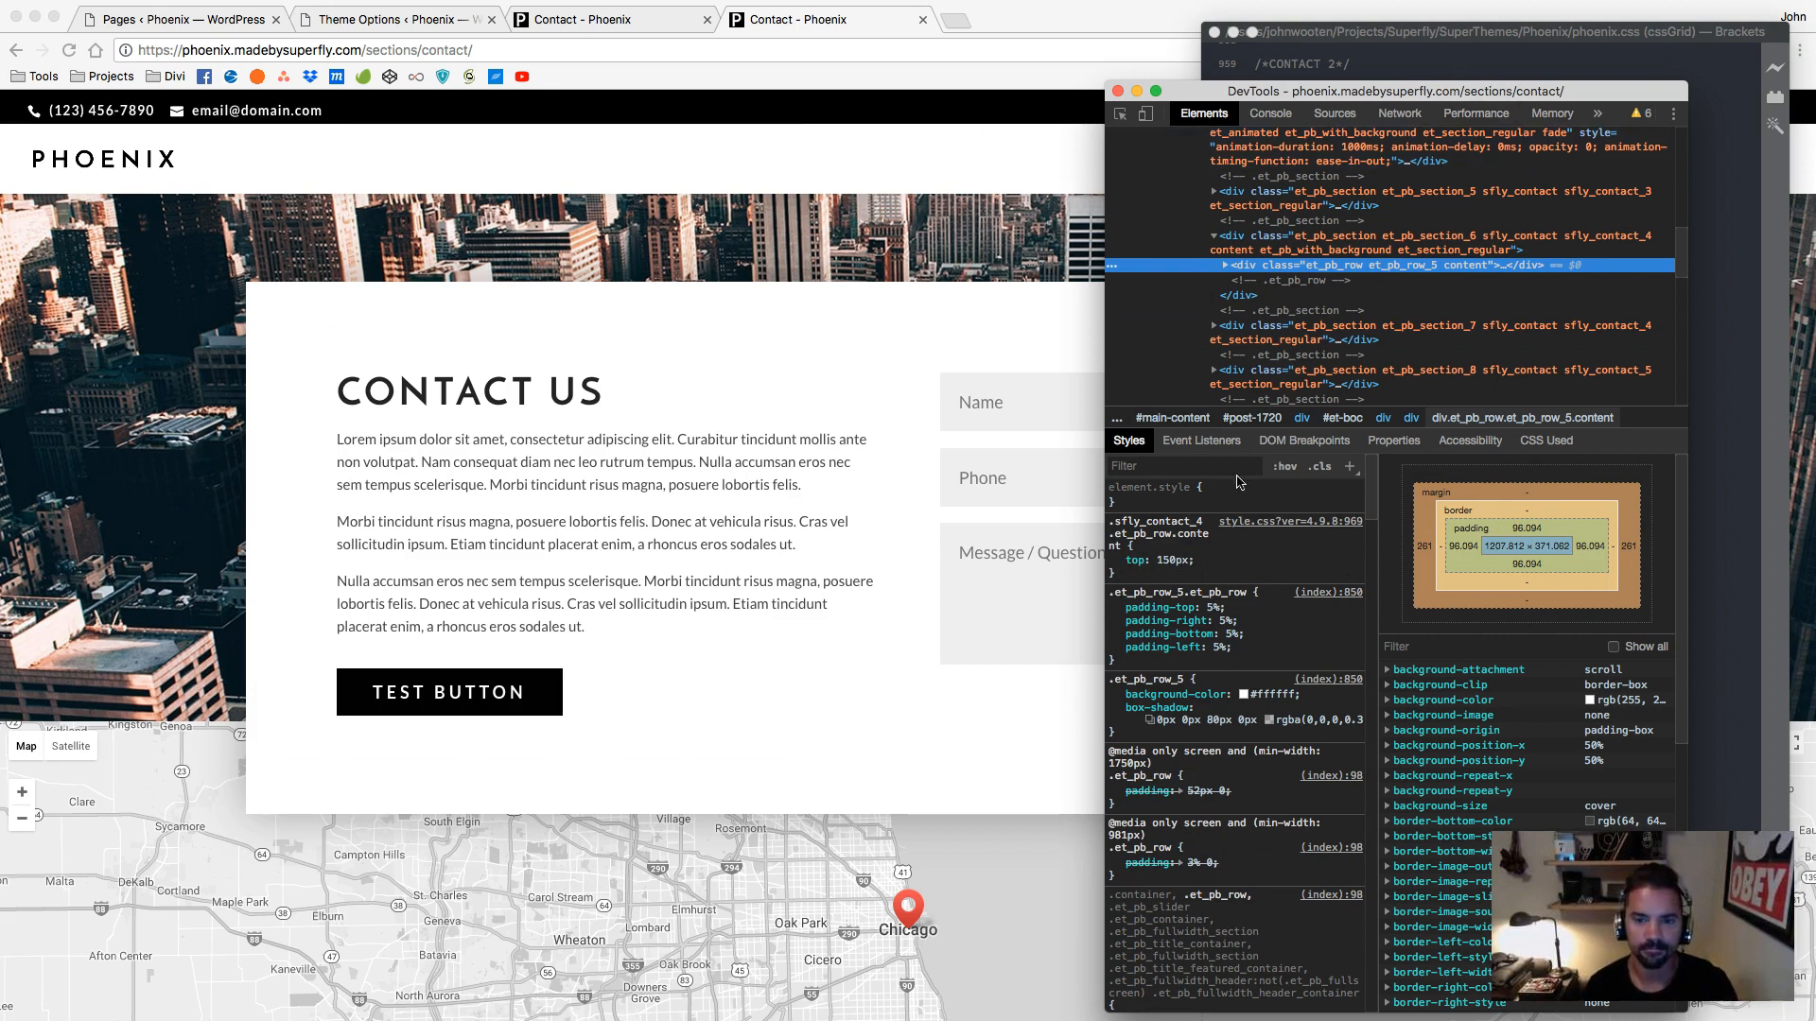
pyautogui.click(1116, 560)
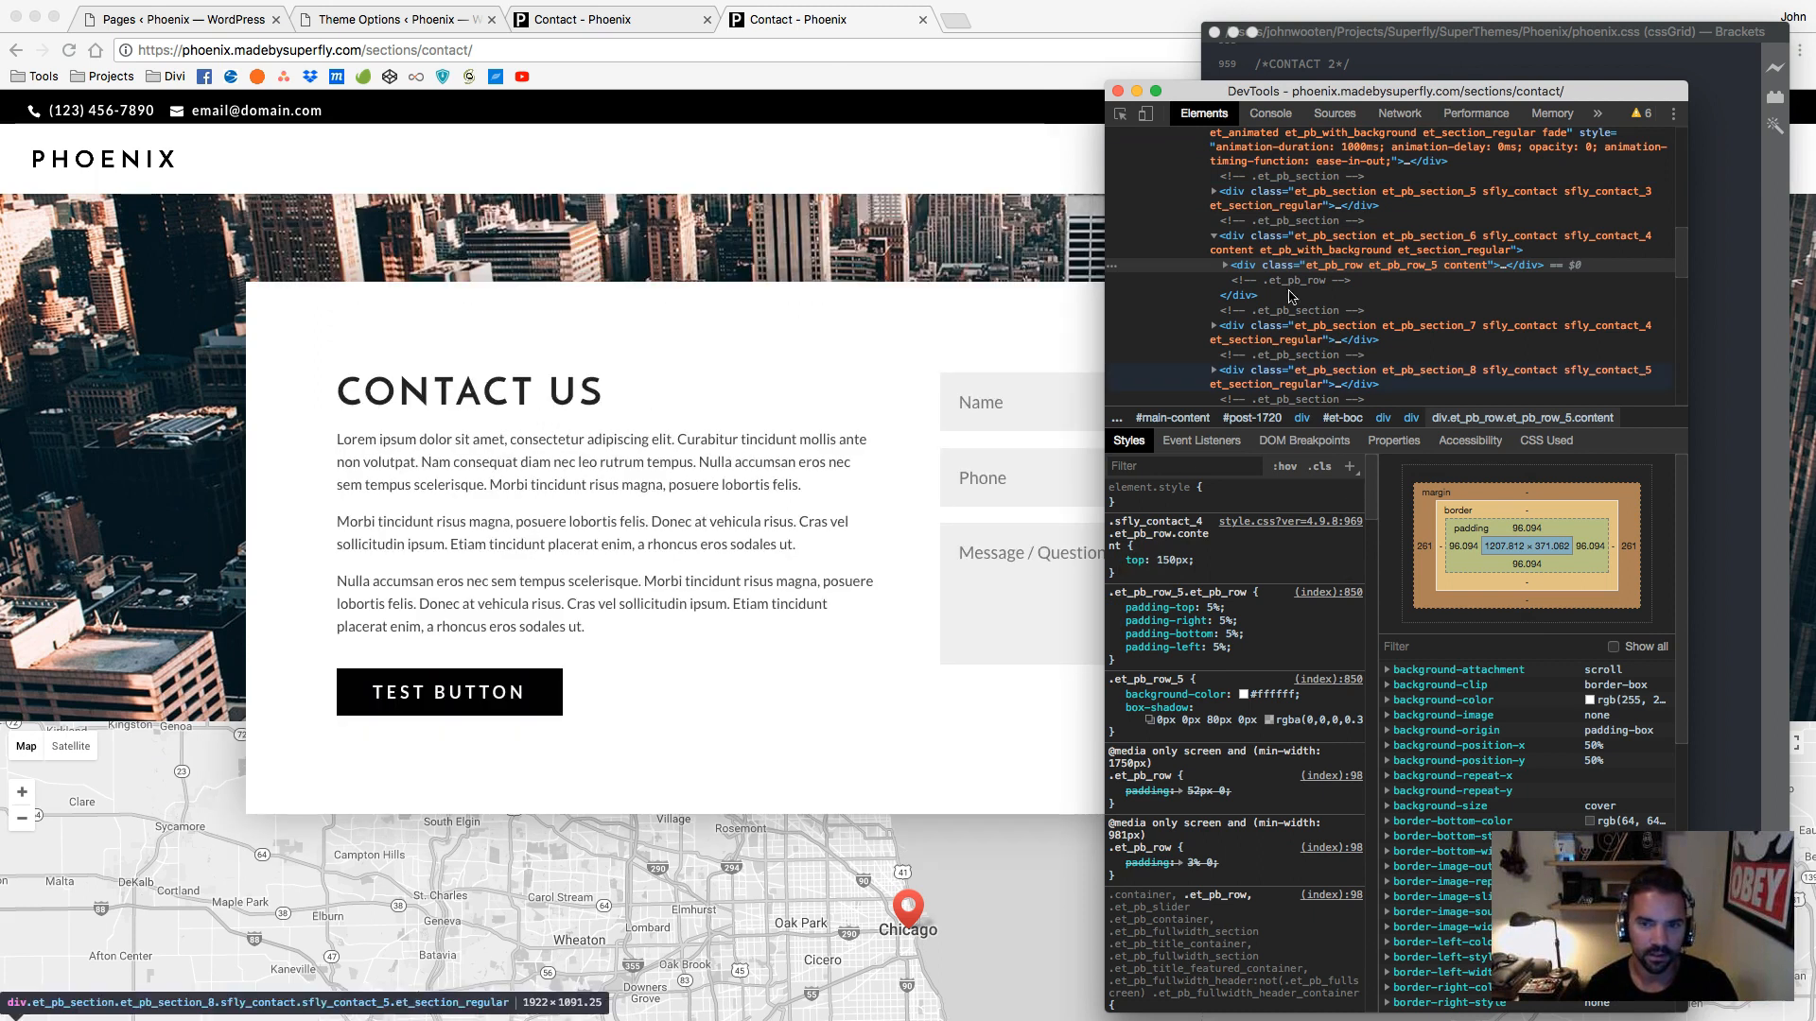
pyautogui.click(1366, 250)
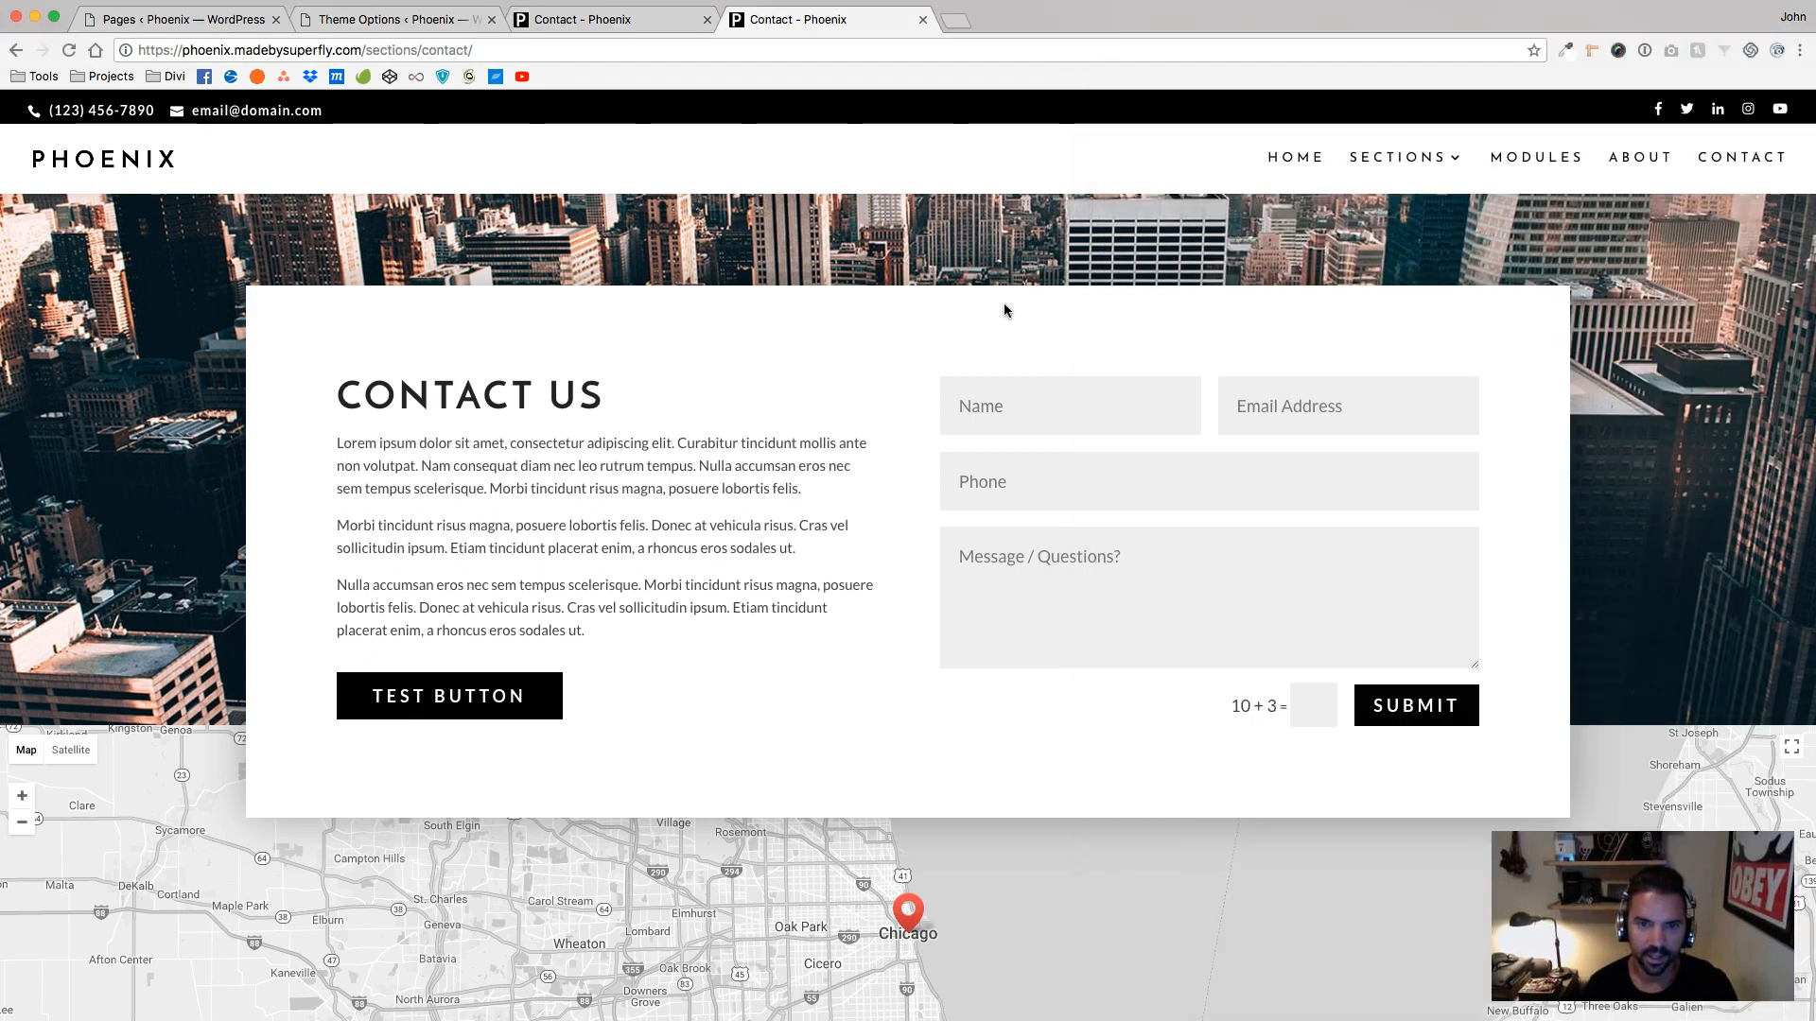
pyautogui.moveTo(1806, 338)
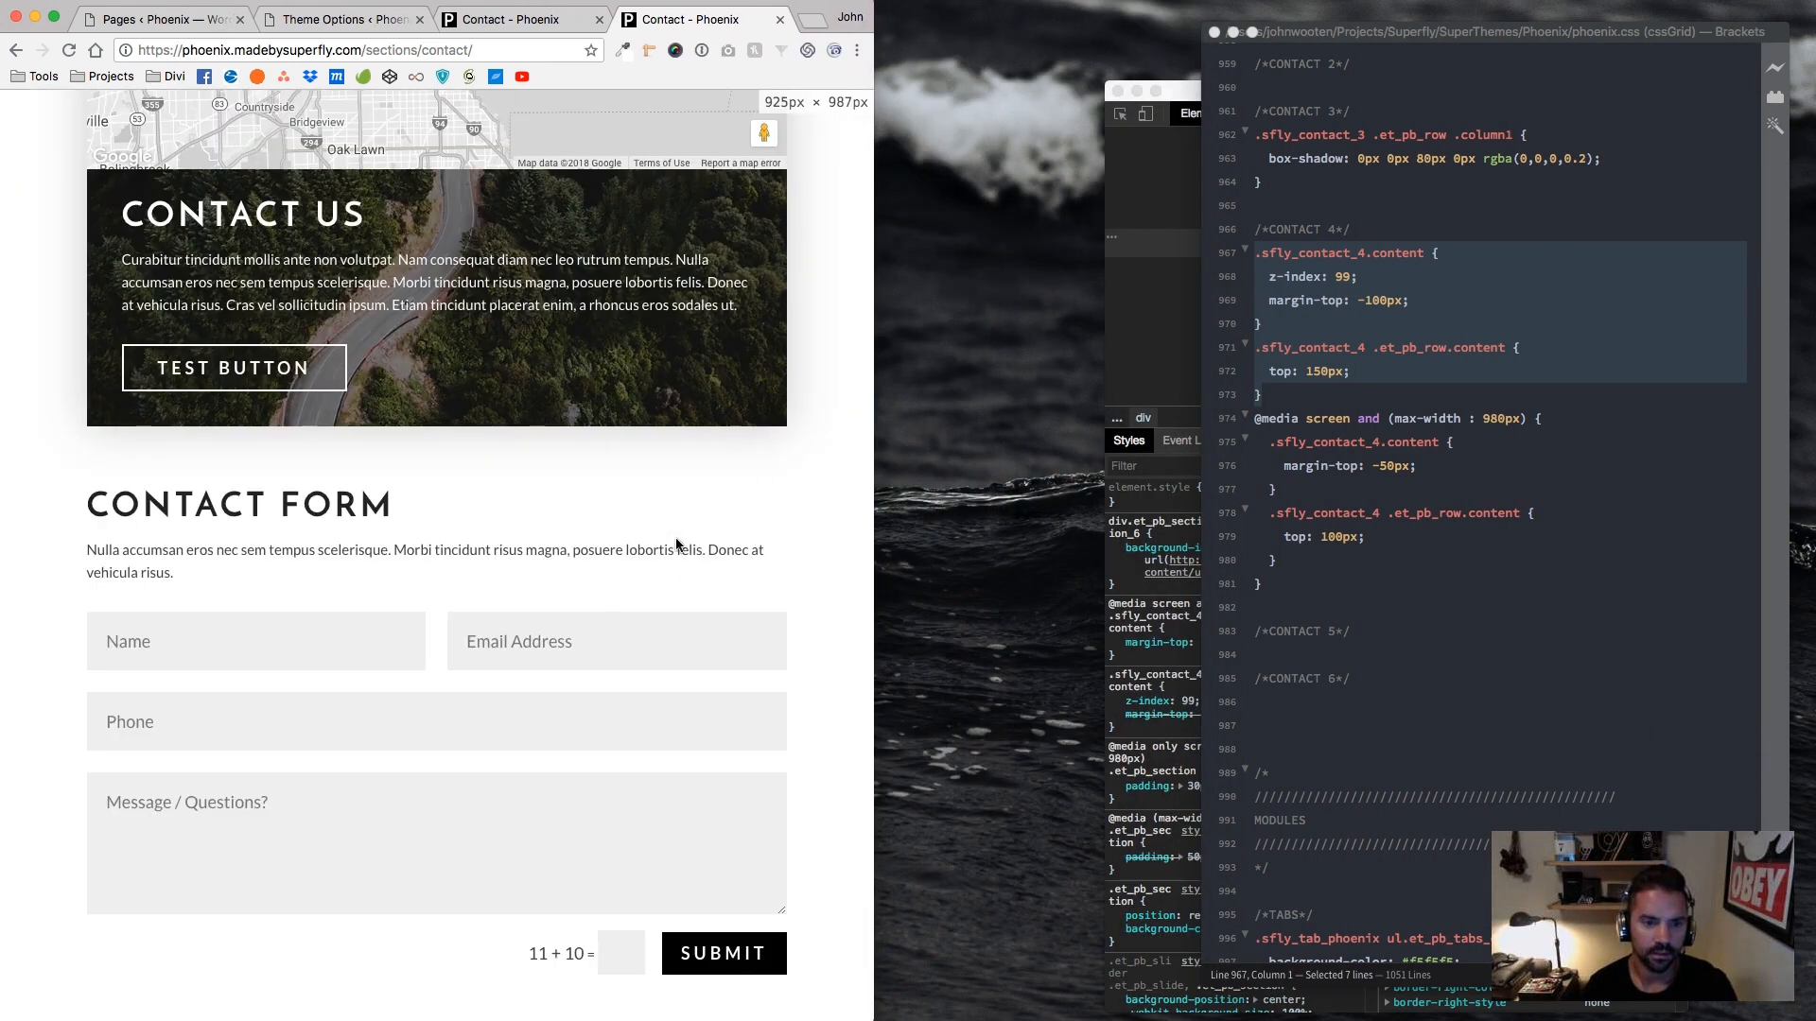
# Scroll through the stacked contact layouts at about 925px width
pyautogui.scroll(-3)
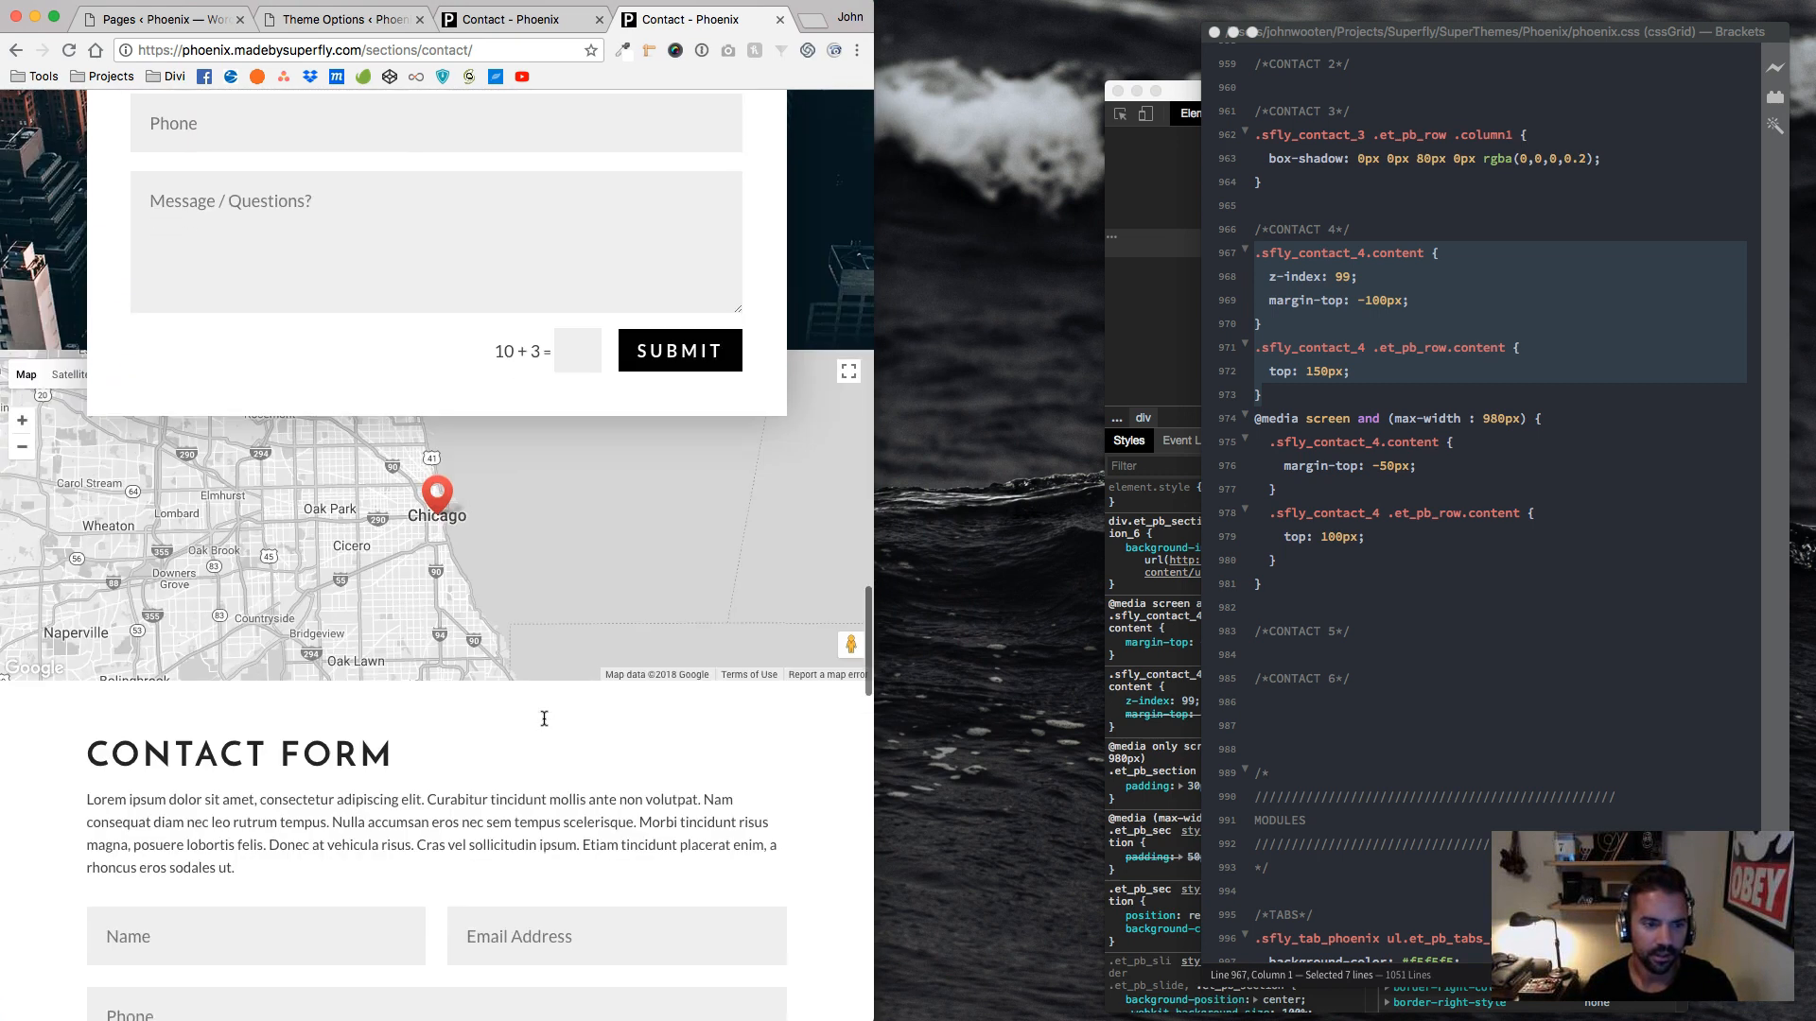
pyautogui.scroll(-3)
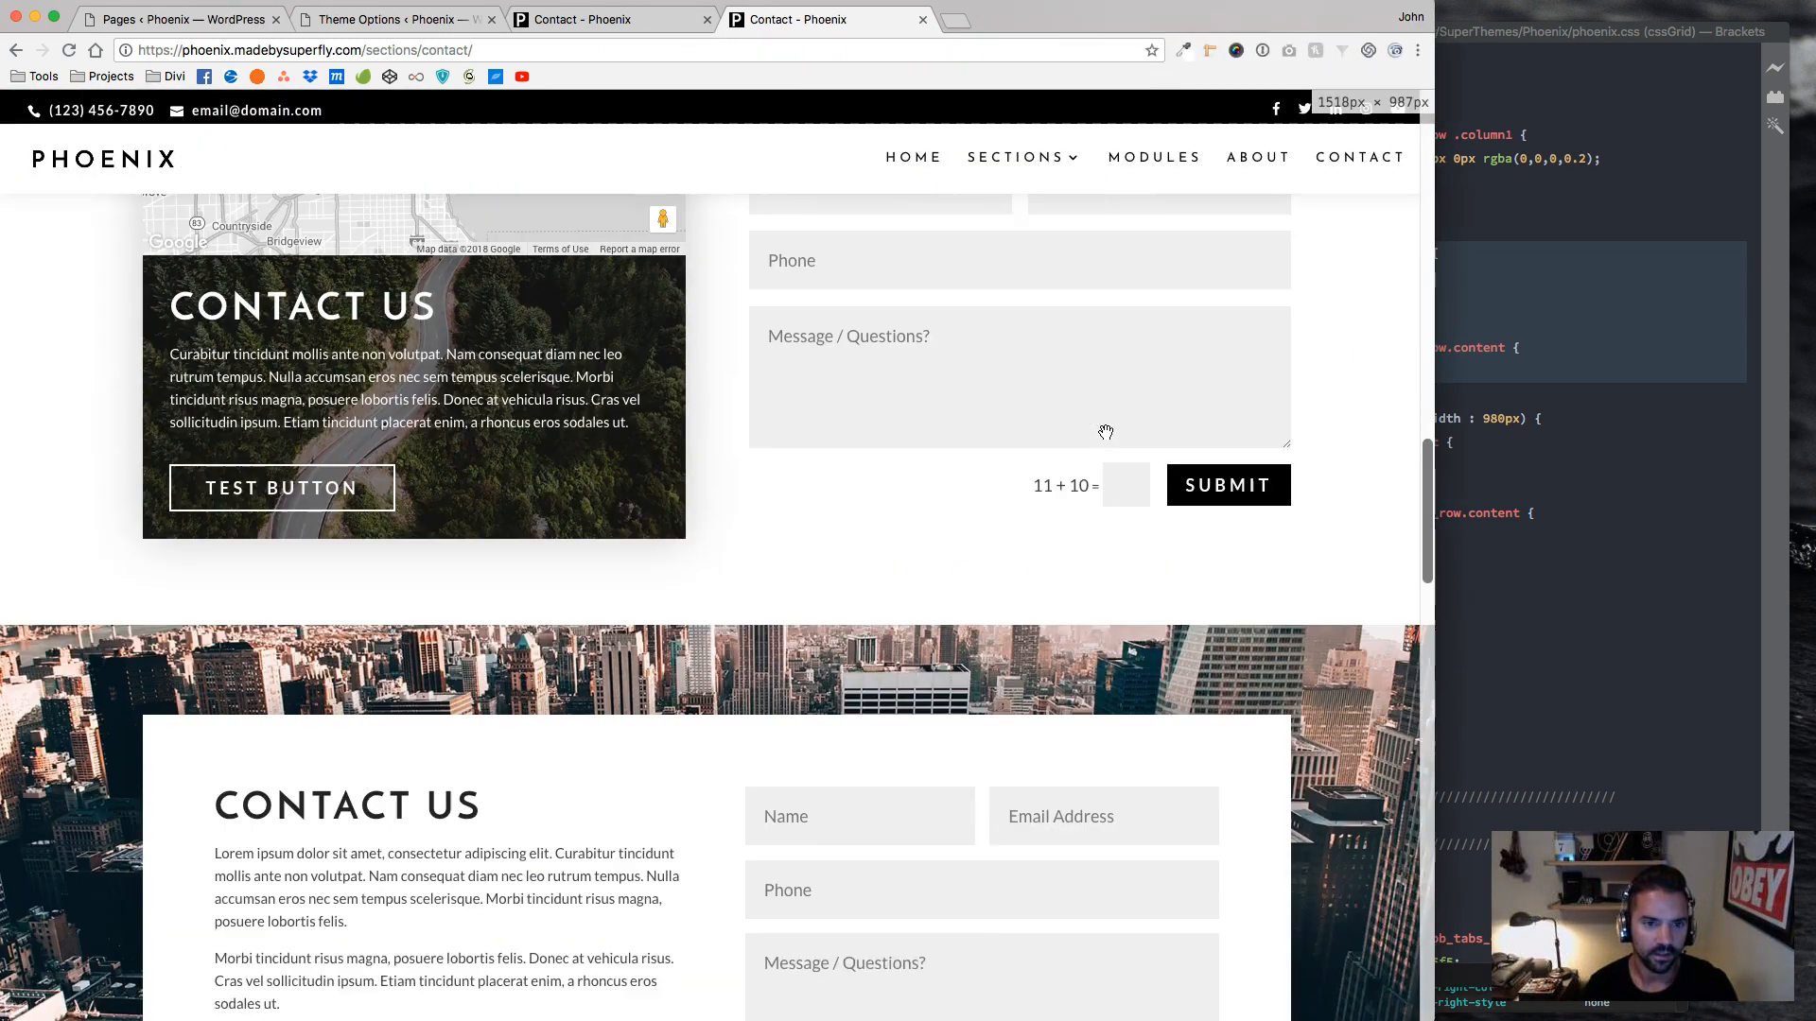
# Place the cursor on the blank line under /*CONTACT 5*/ and scroll the page to that layout
pyautogui.scroll(-3)
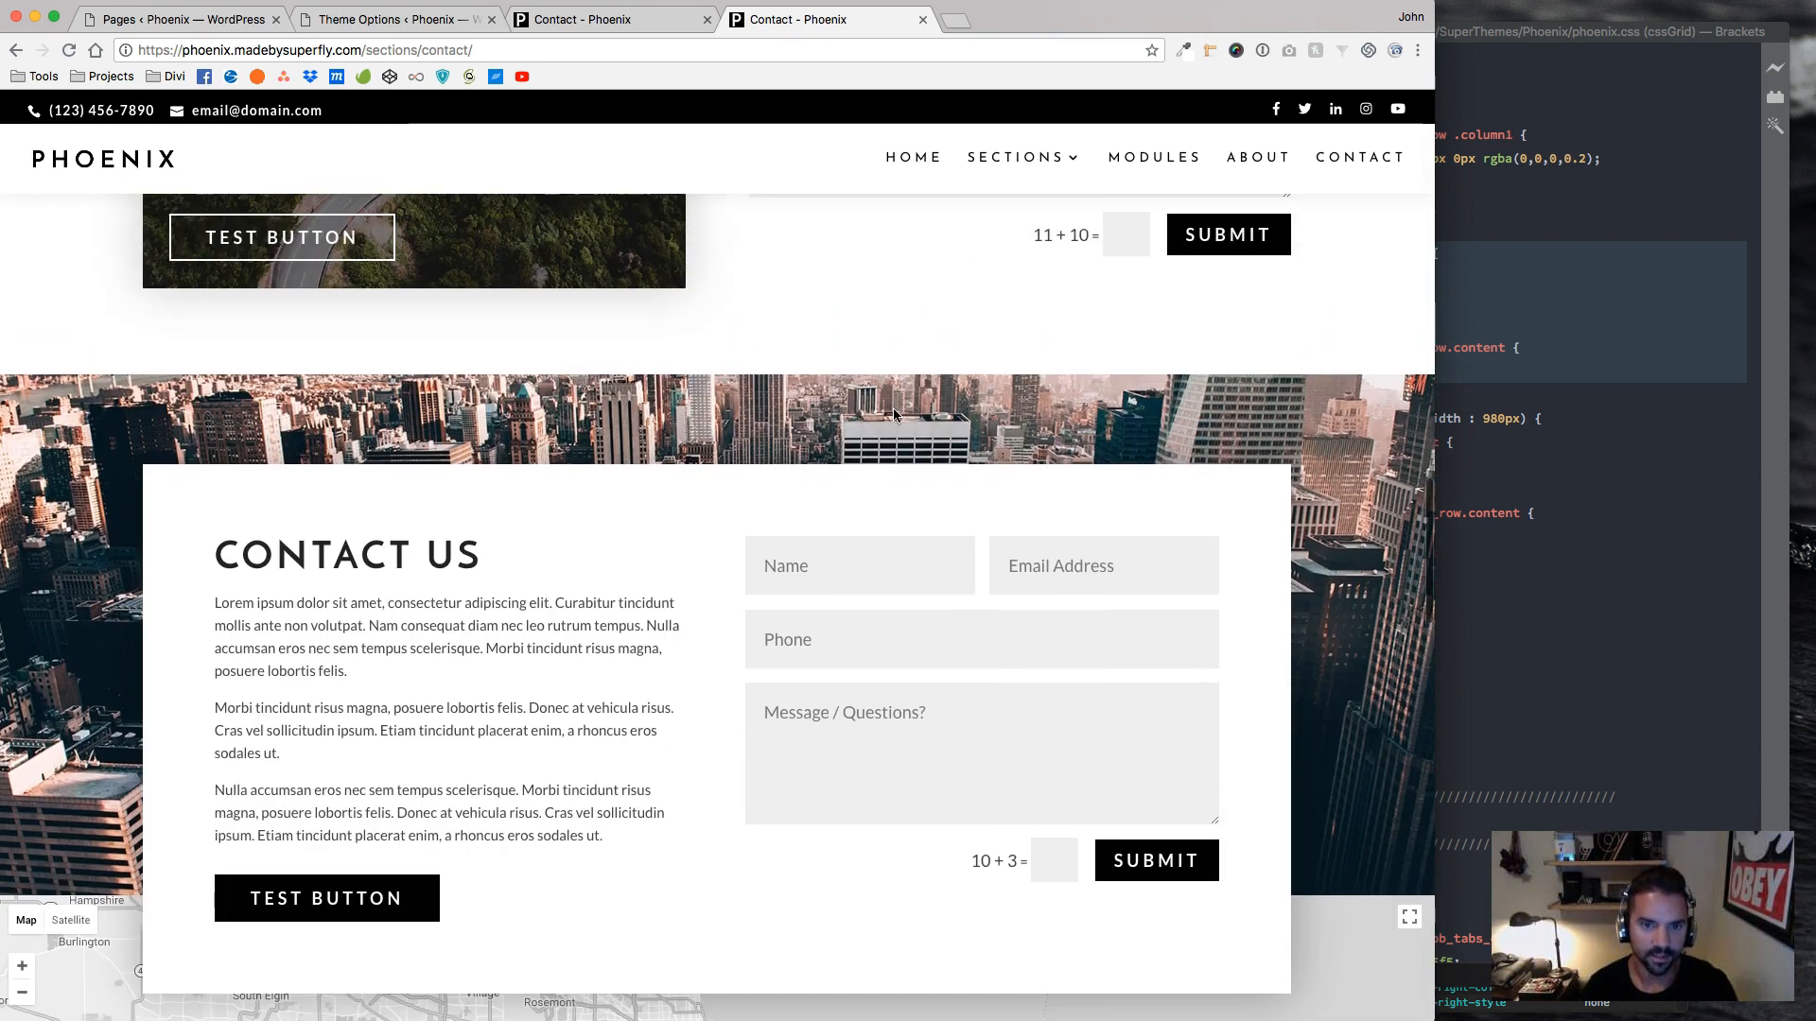
pyautogui.scroll(-3)
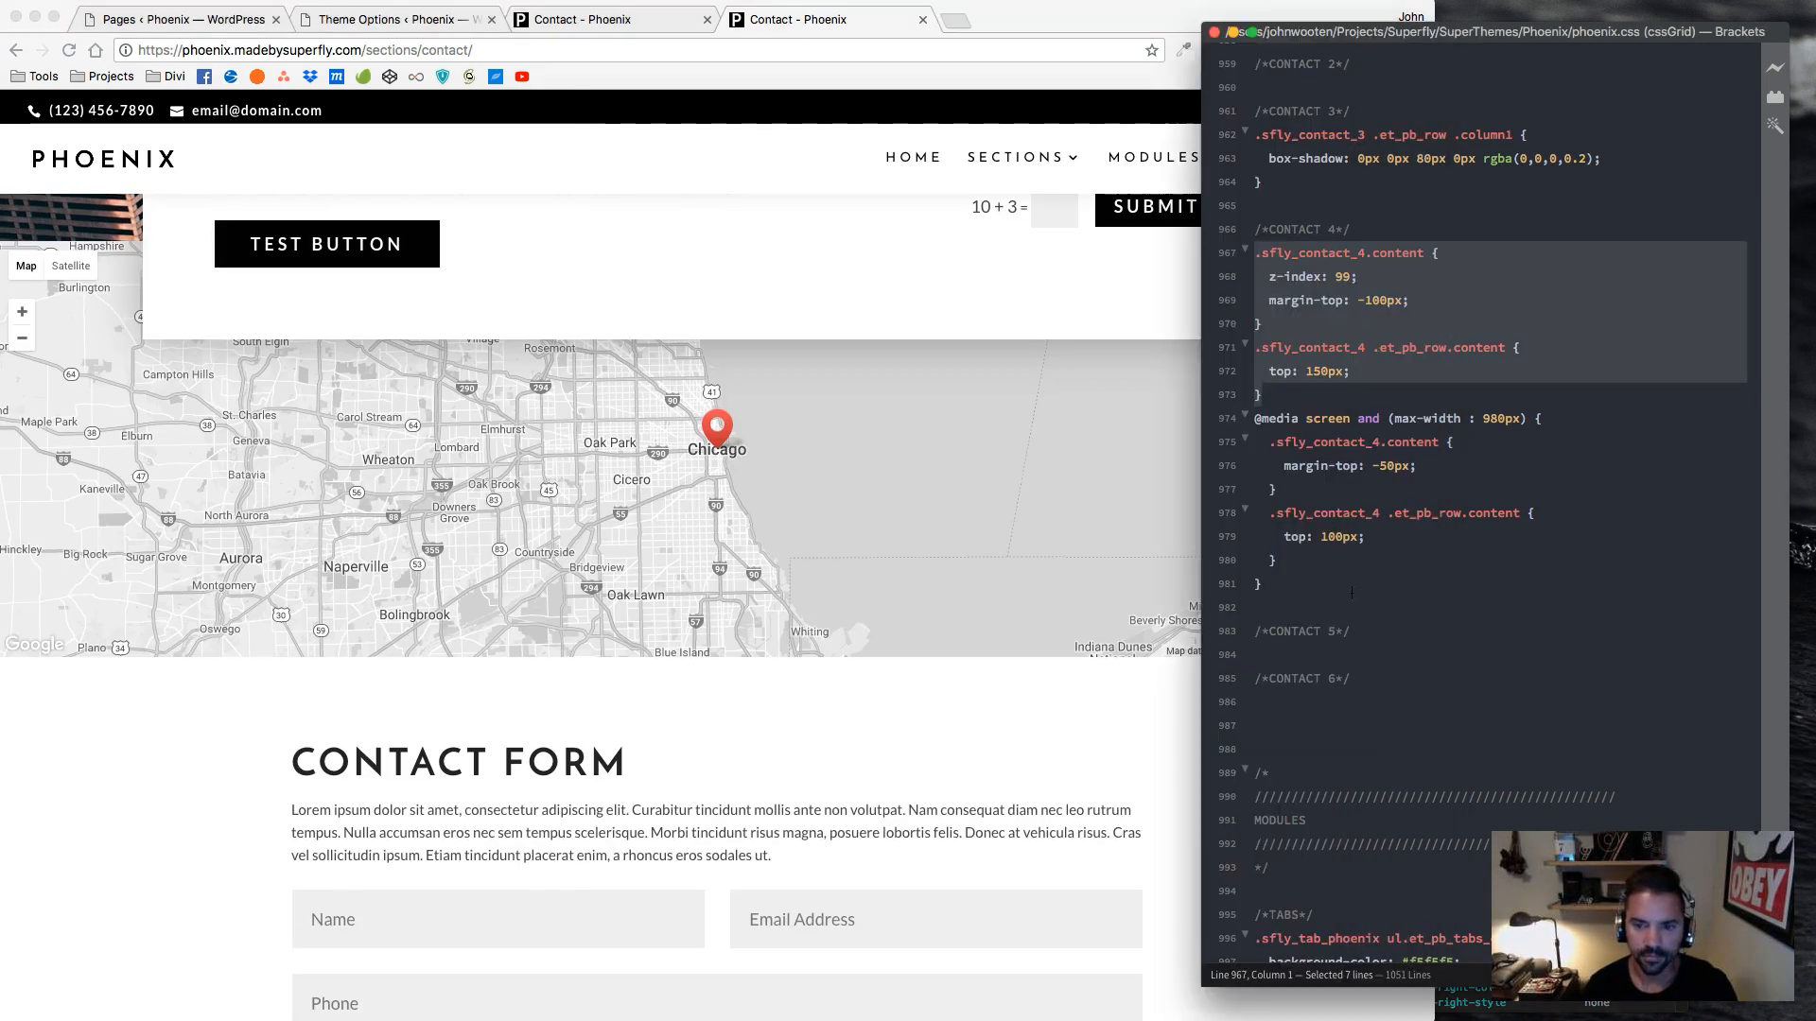
pyautogui.click(1254, 655)
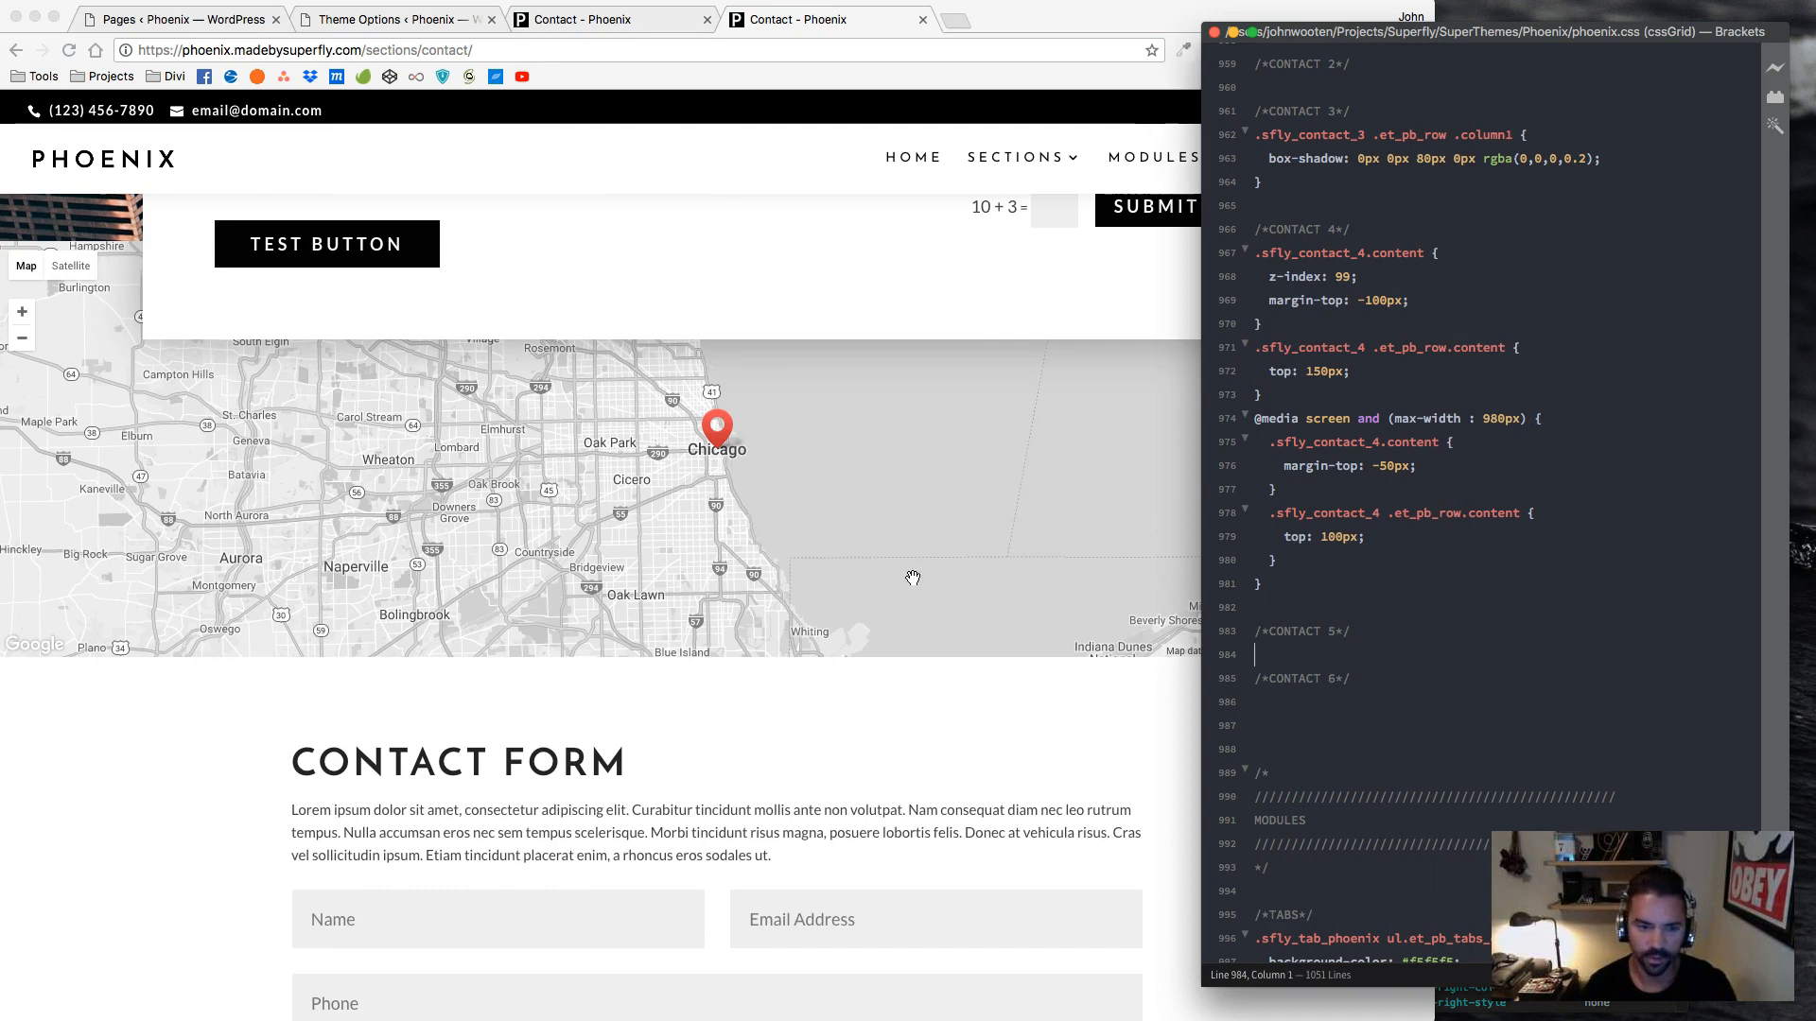
pyautogui.scroll(-3)
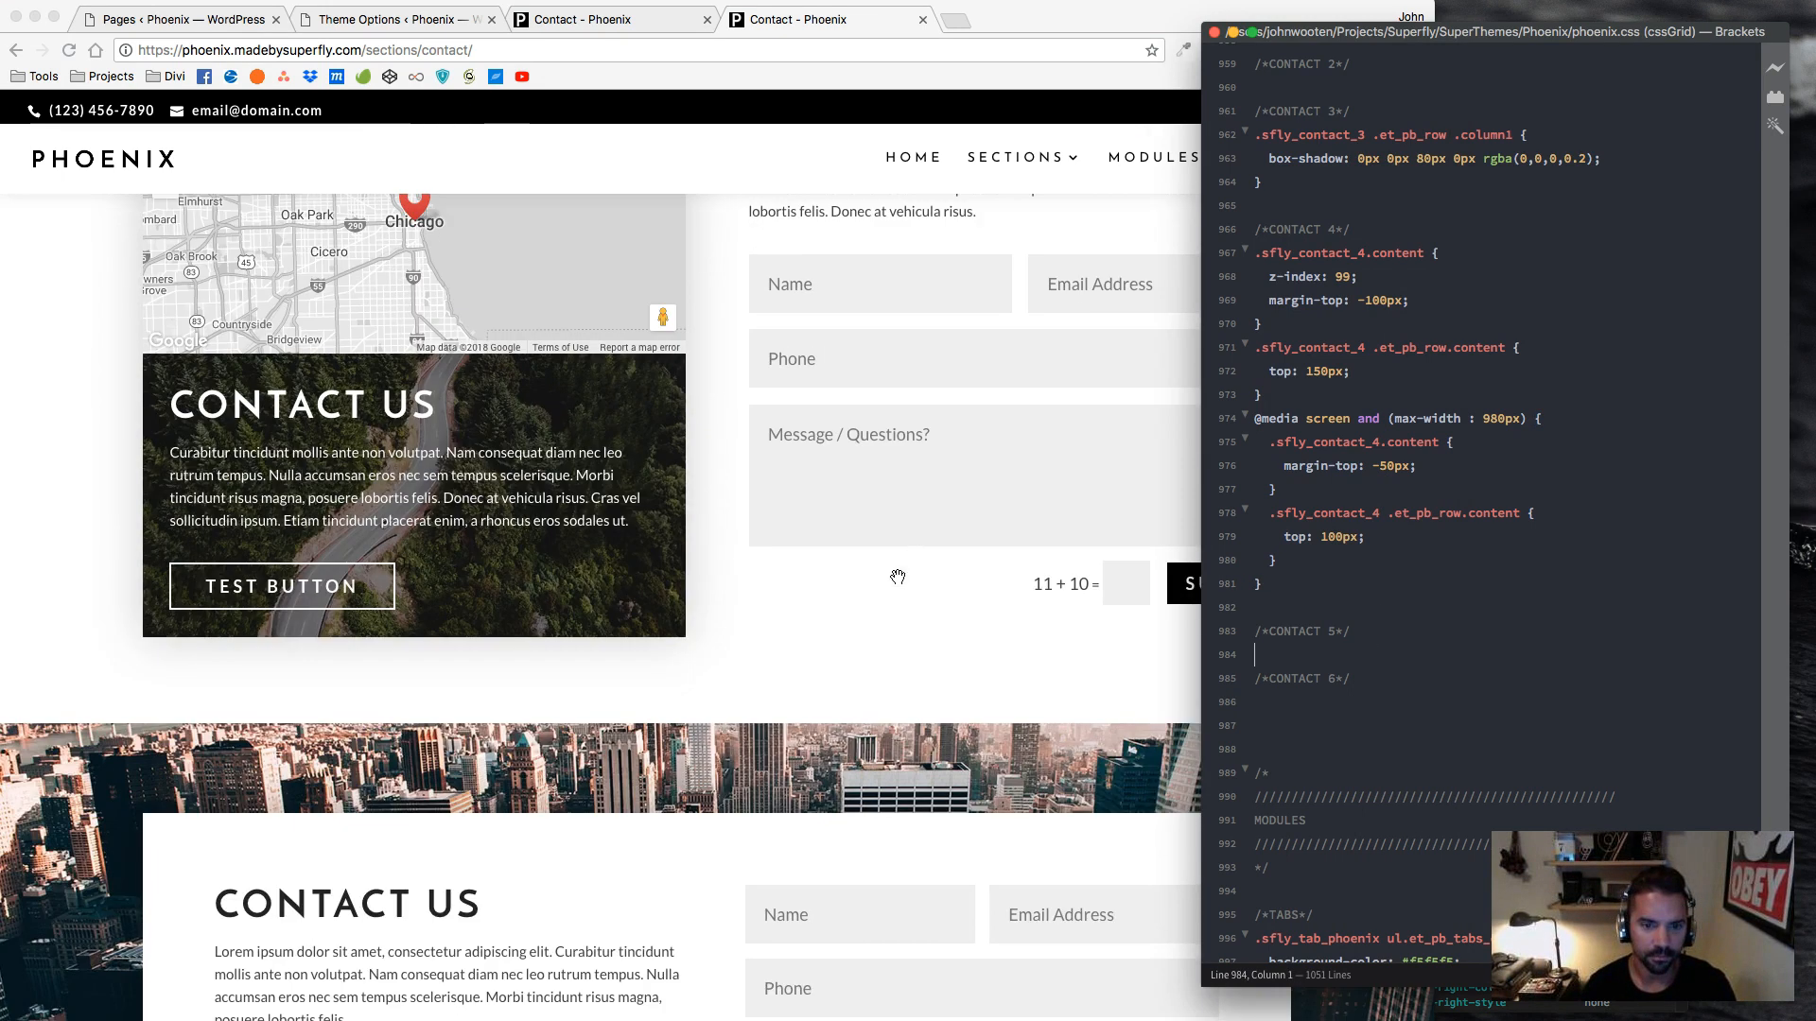